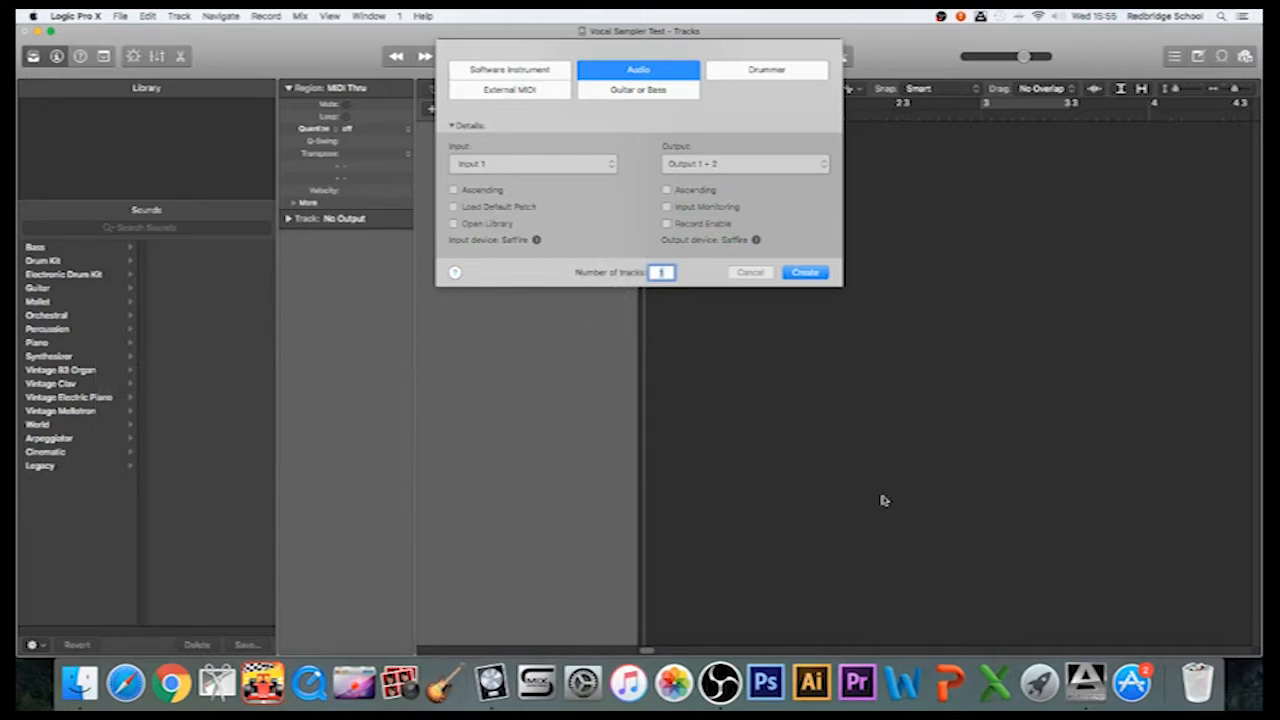
mouse_move(837, 466)
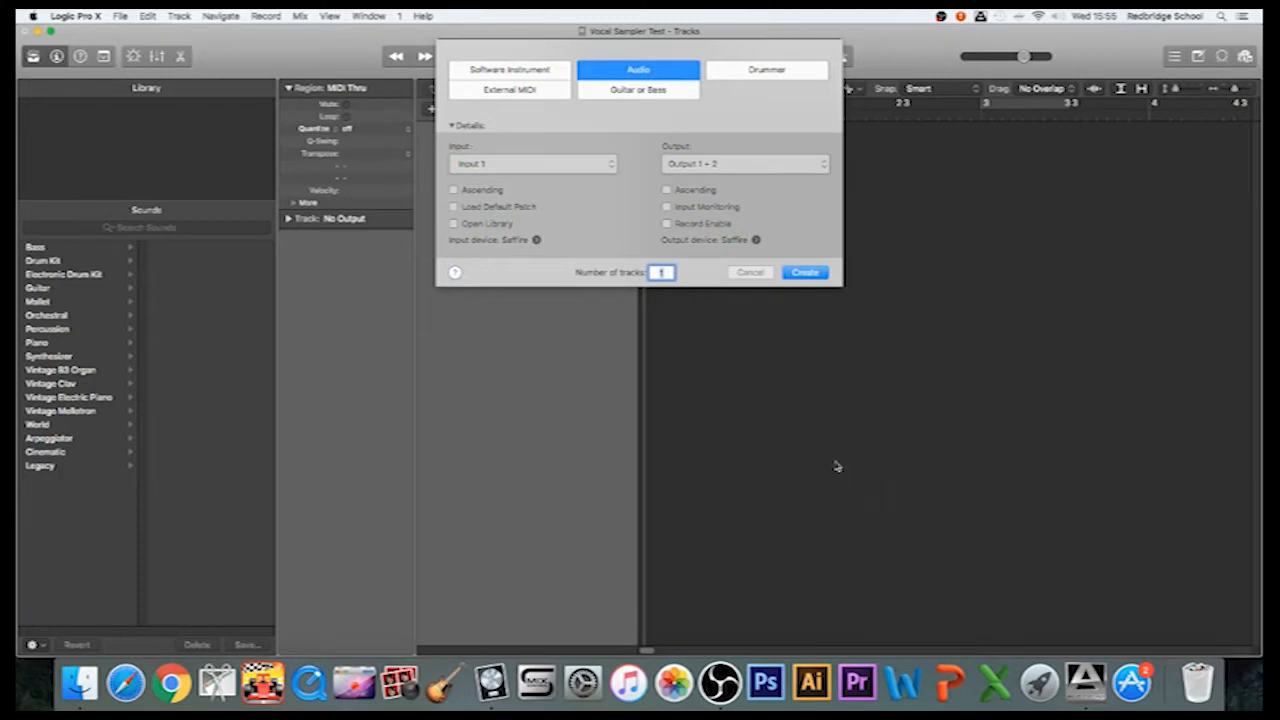
mouse_move(640, 57)
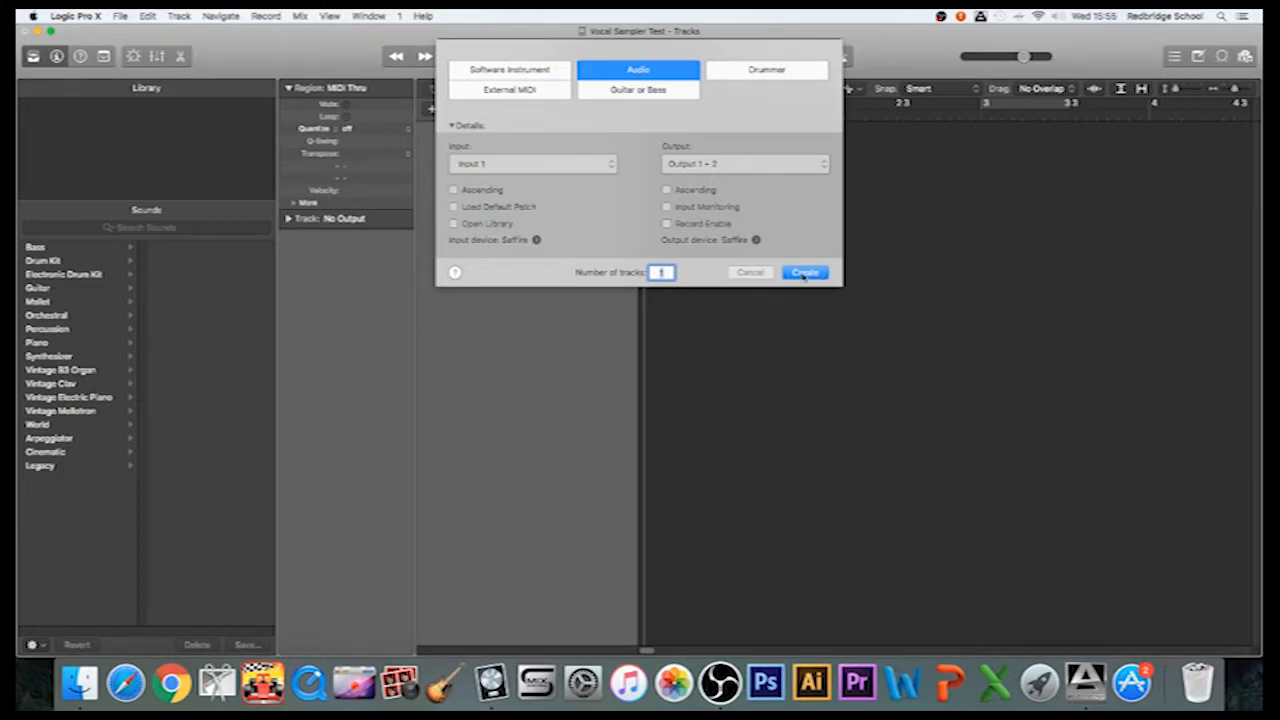
Step: Create a new audio track on Input 1, named Audio 1
click(805, 272)
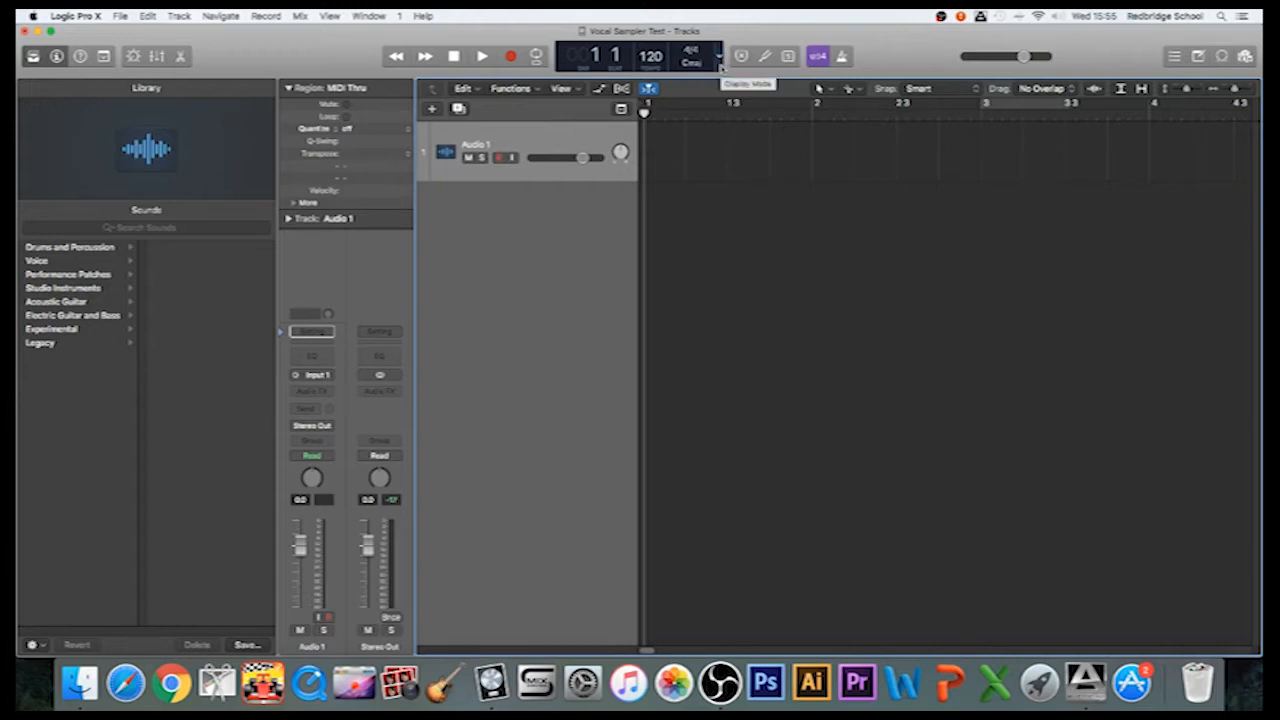
Step: Set the counter display to Custom with bars plus timecode, and record-enable Audio 1
click(718, 56)
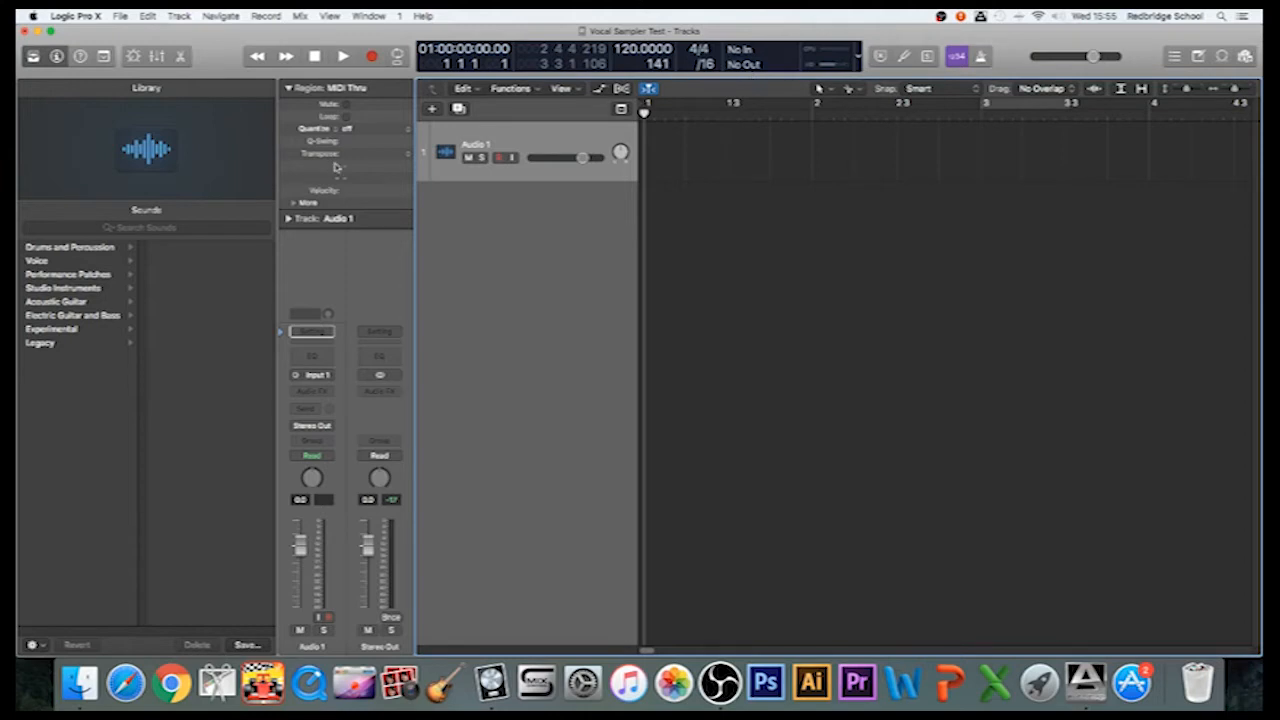
mouse_move(395, 343)
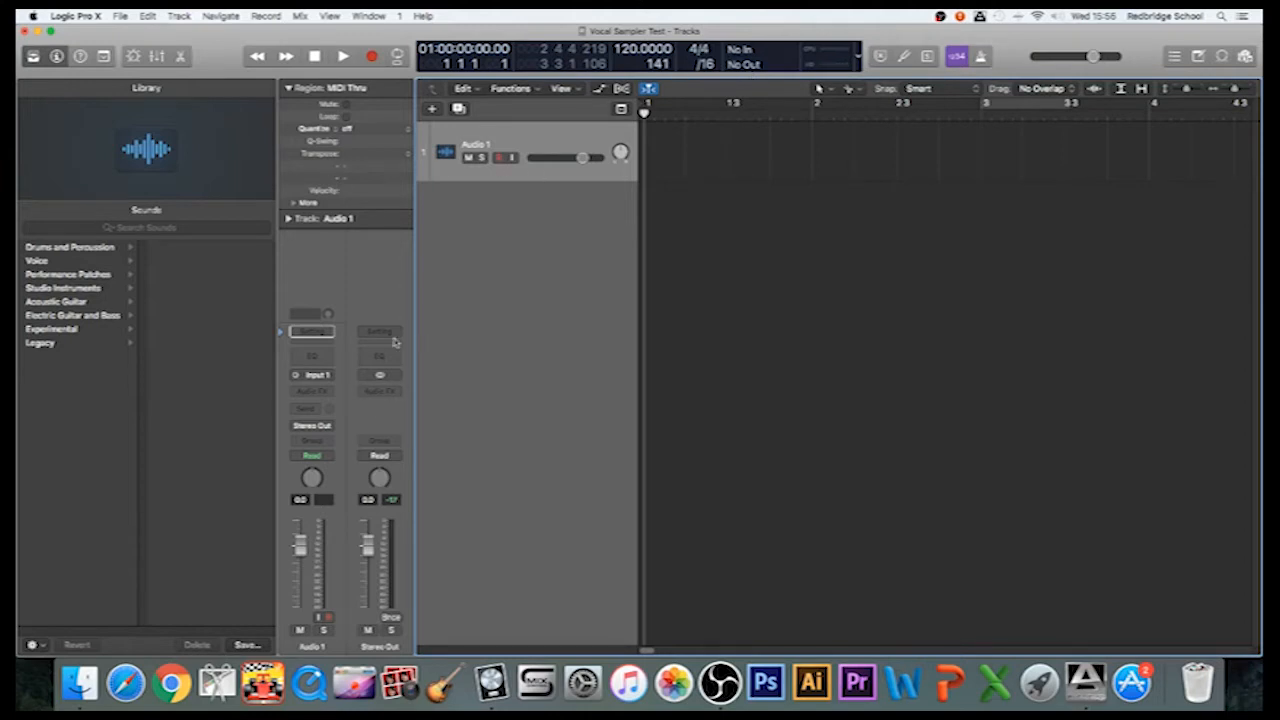
mouse_move(503, 158)
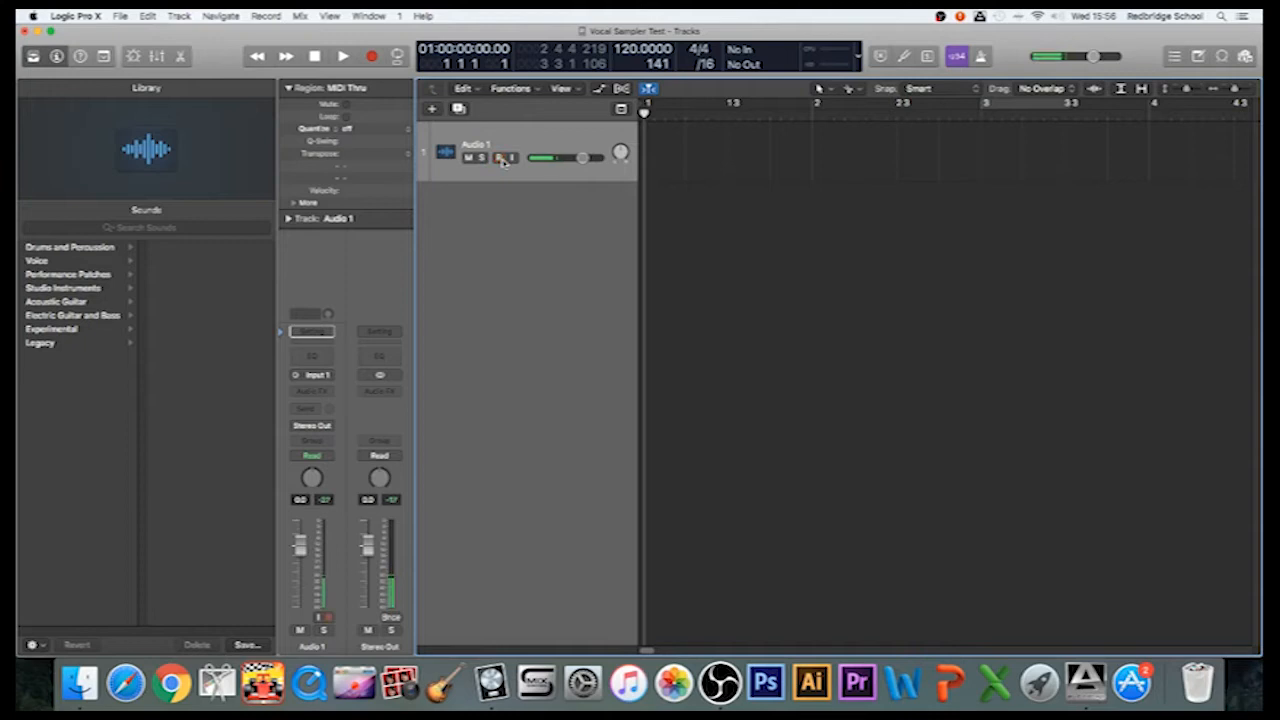
click(500, 158)
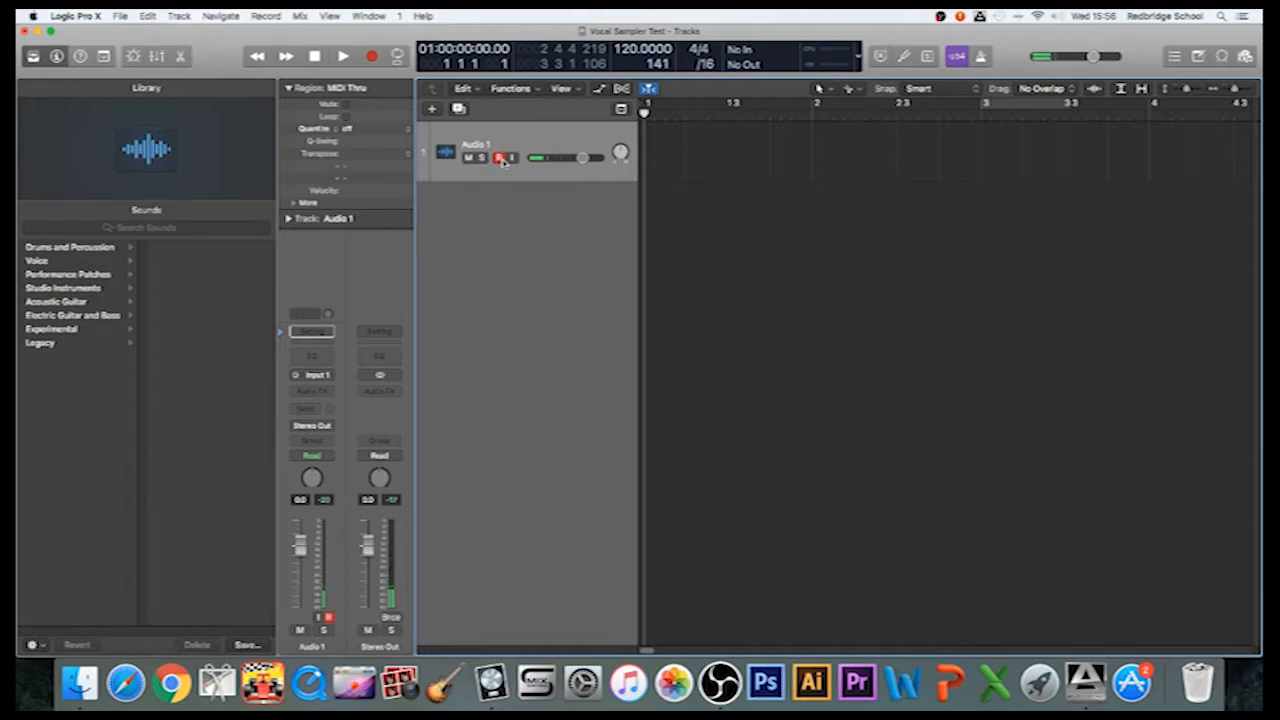
click(500, 158)
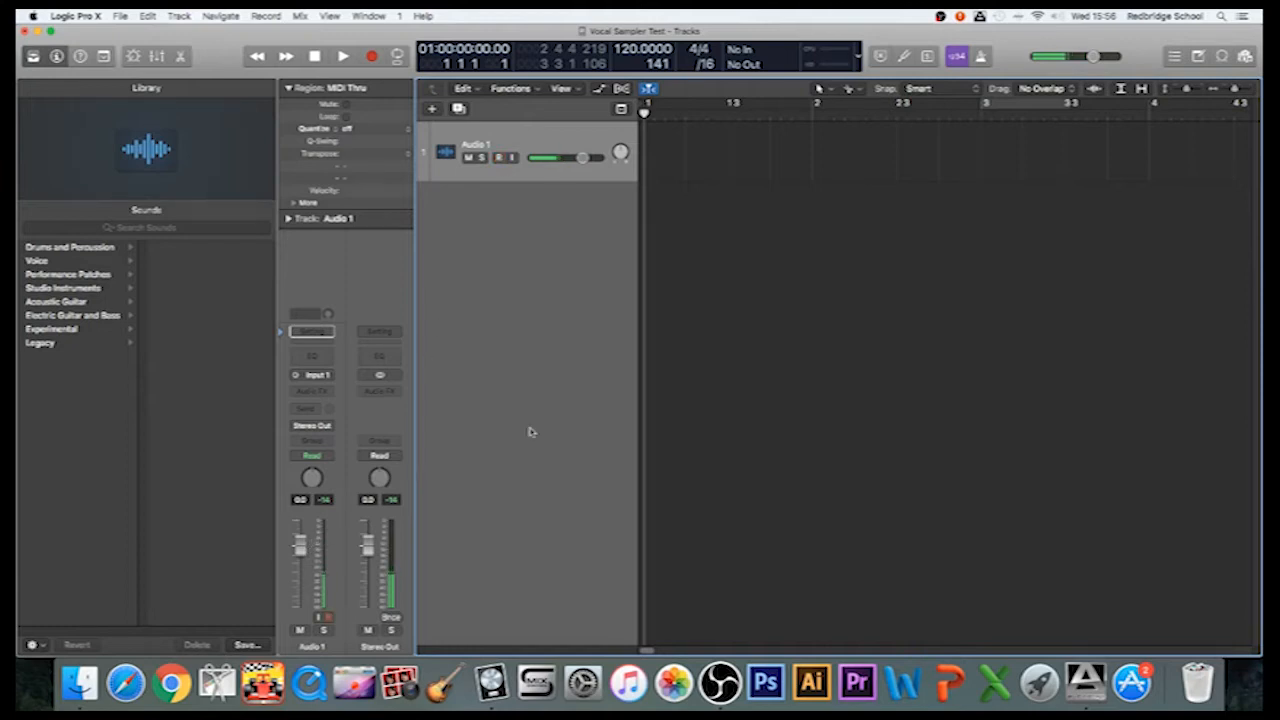
click(498, 158)
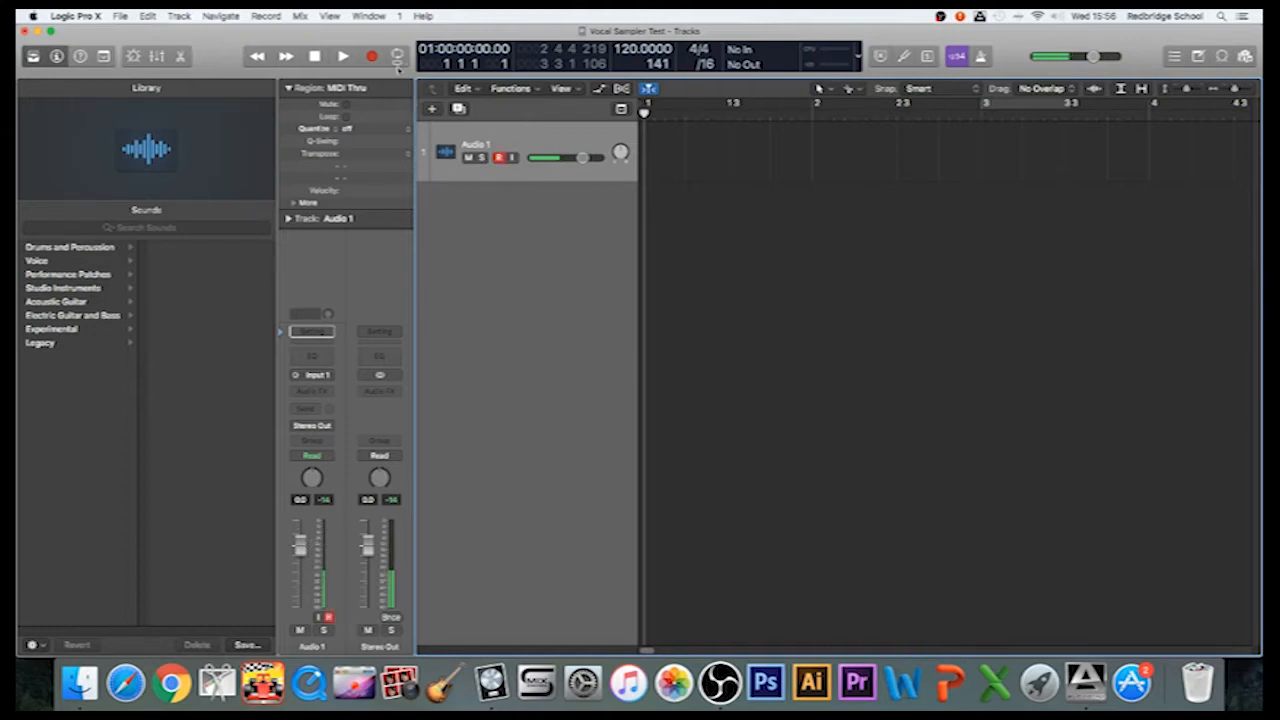
Step: Record a short vocal take onto Audio 1
click(343, 56)
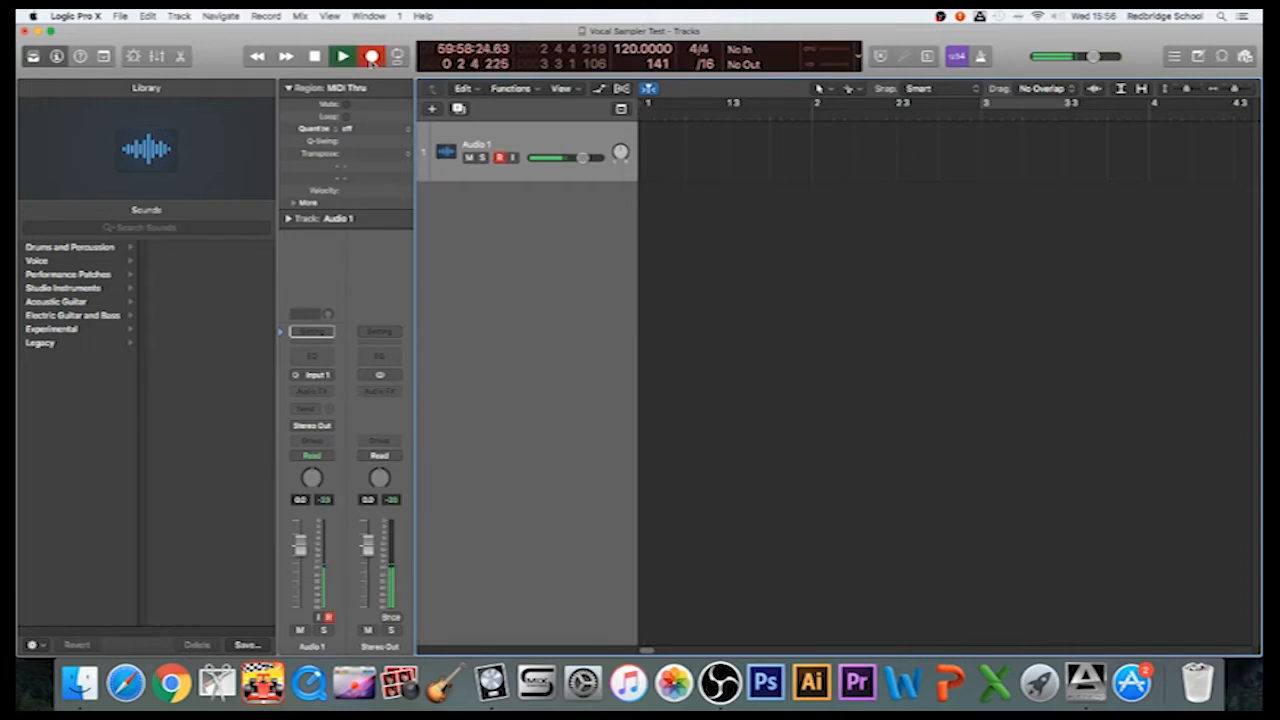
click(371, 56)
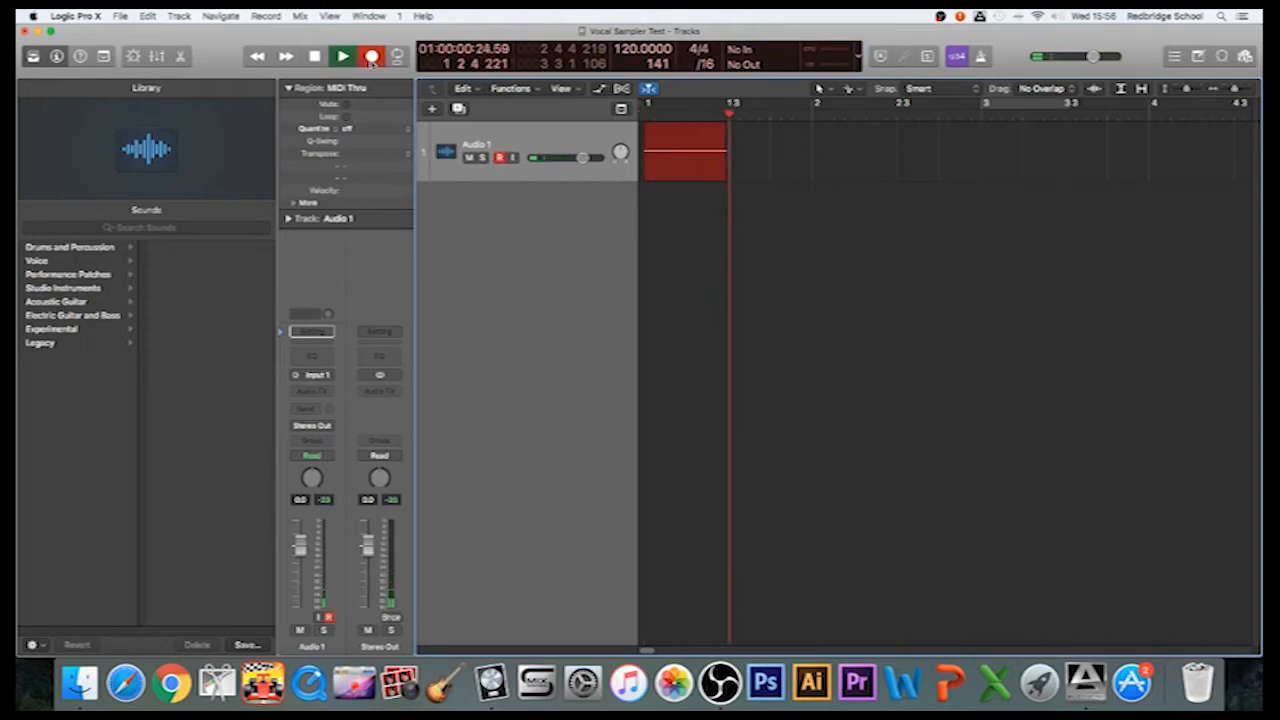
click(342, 56)
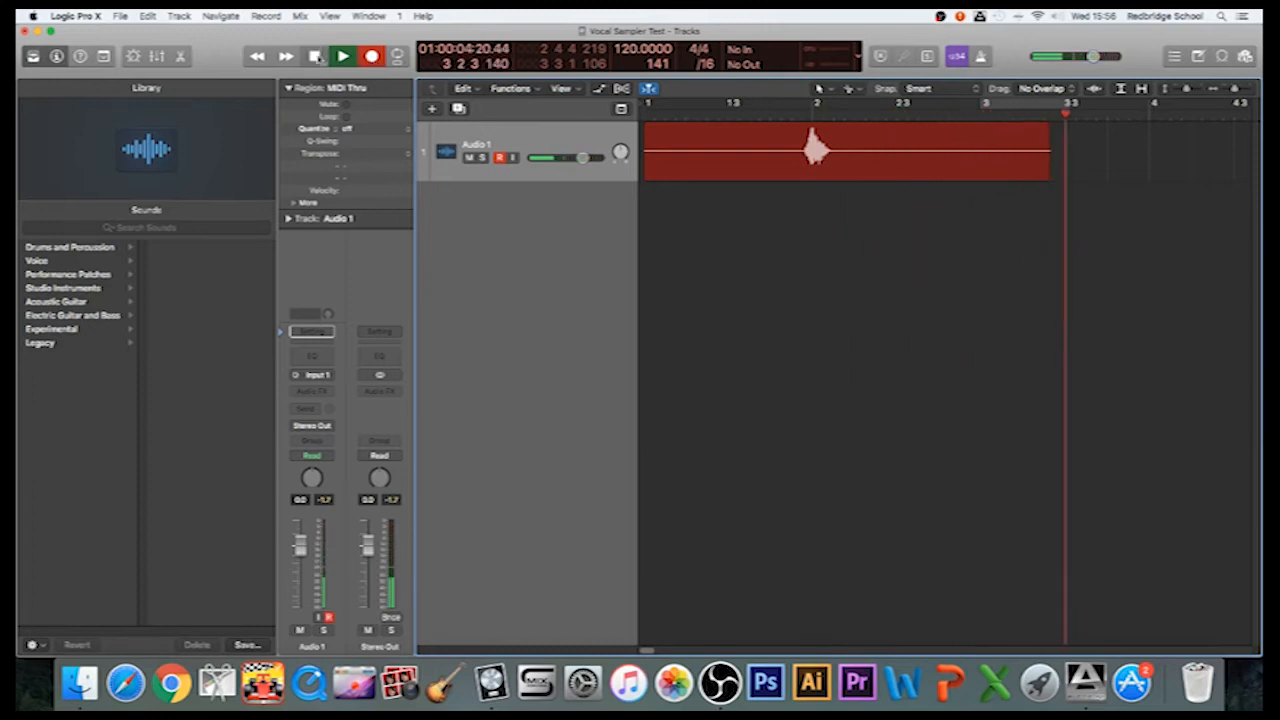
click(845, 153)
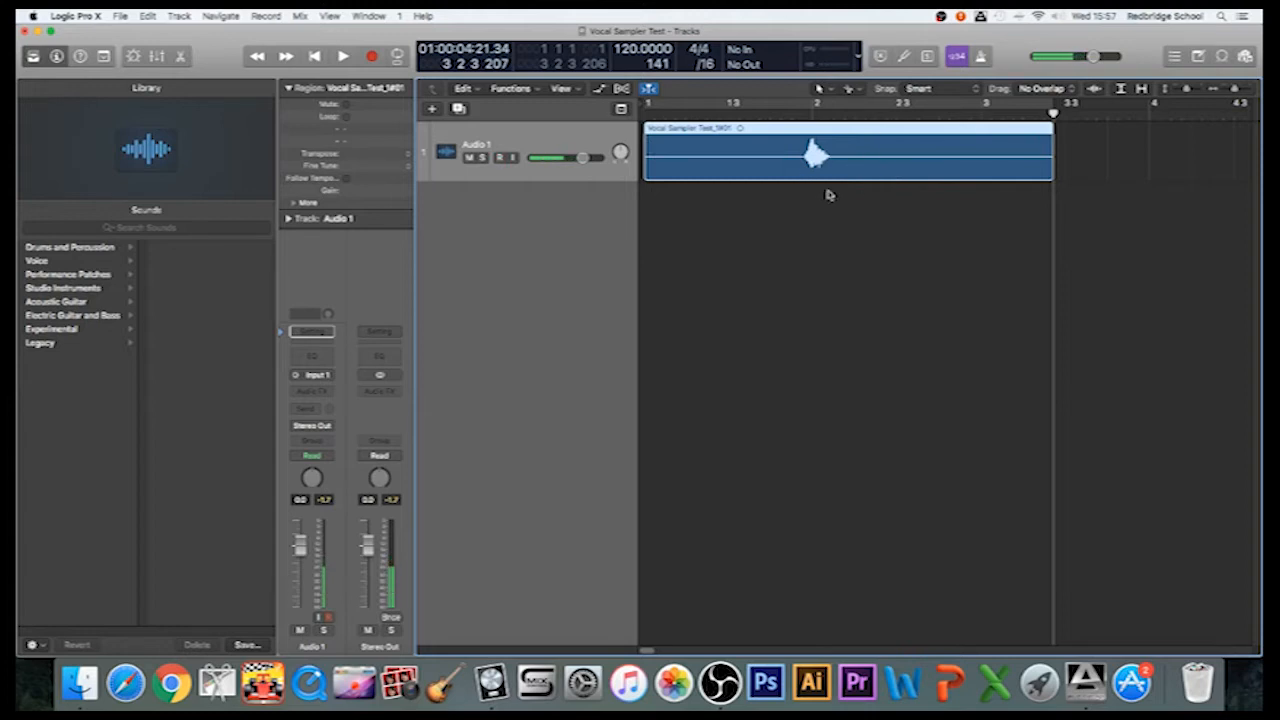
click(499, 157)
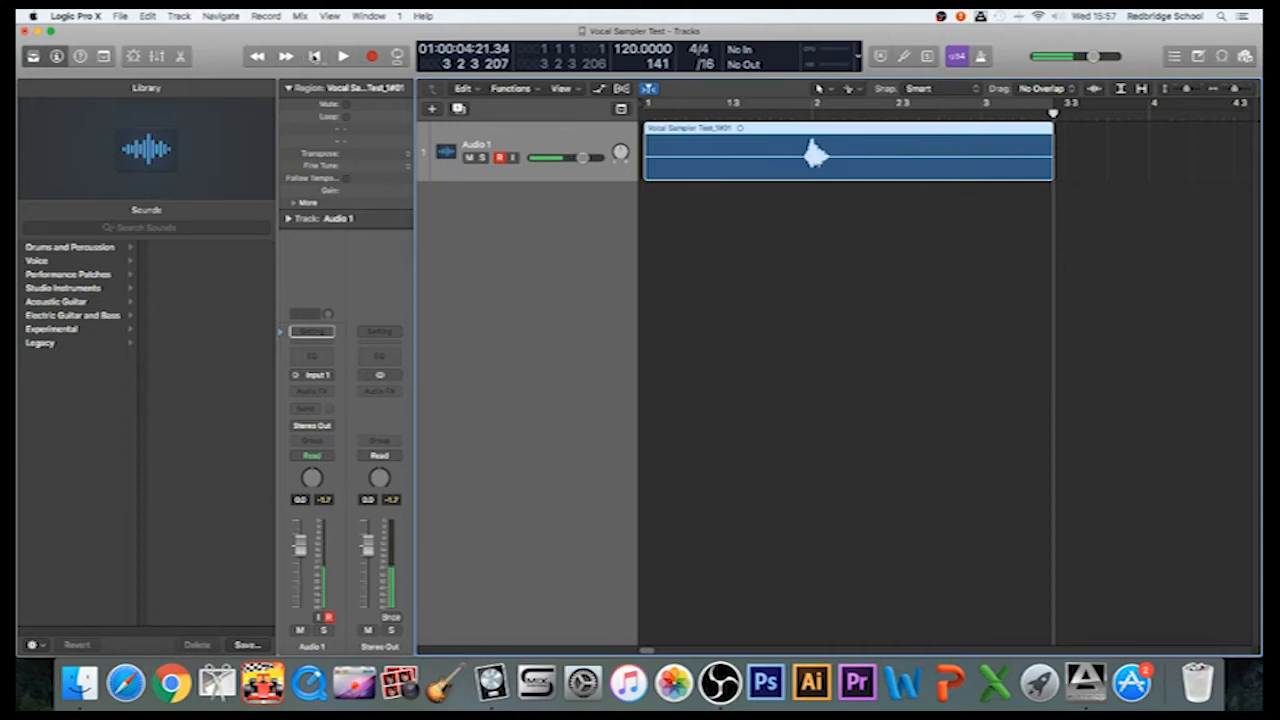
Step: Play back the new vocal region, then stop and return to the start
click(343, 56)
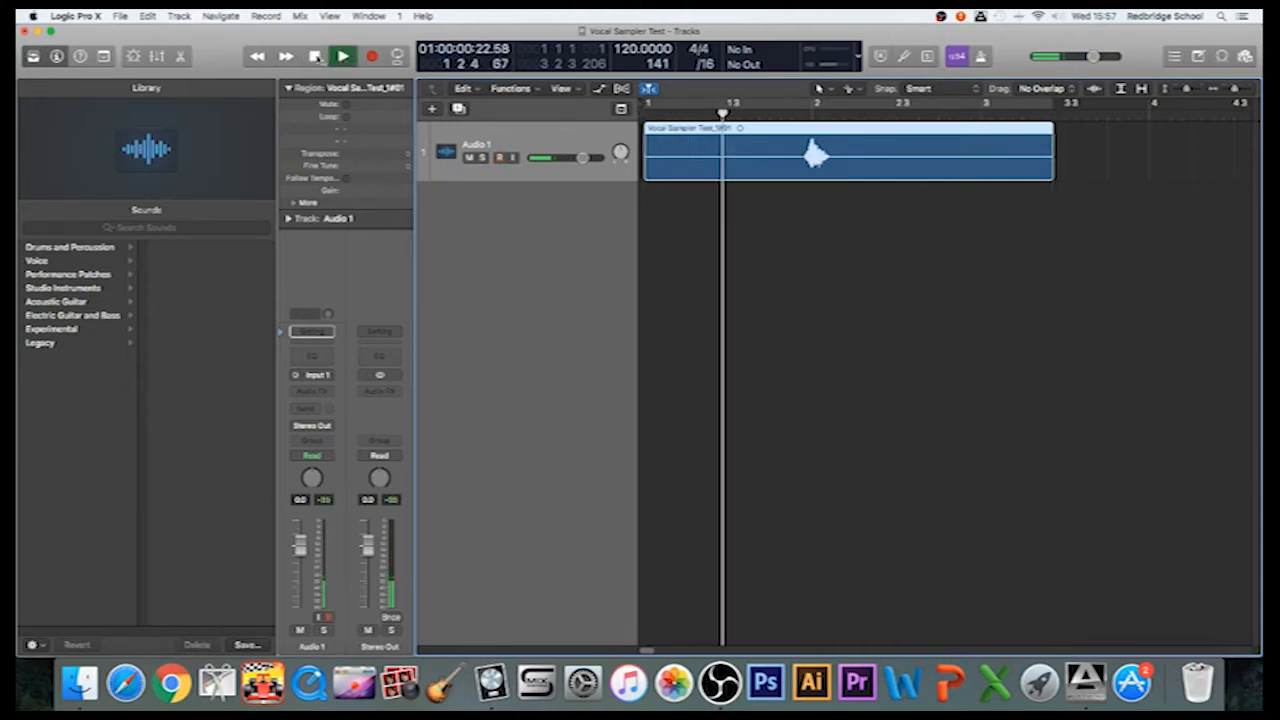
click(343, 56)
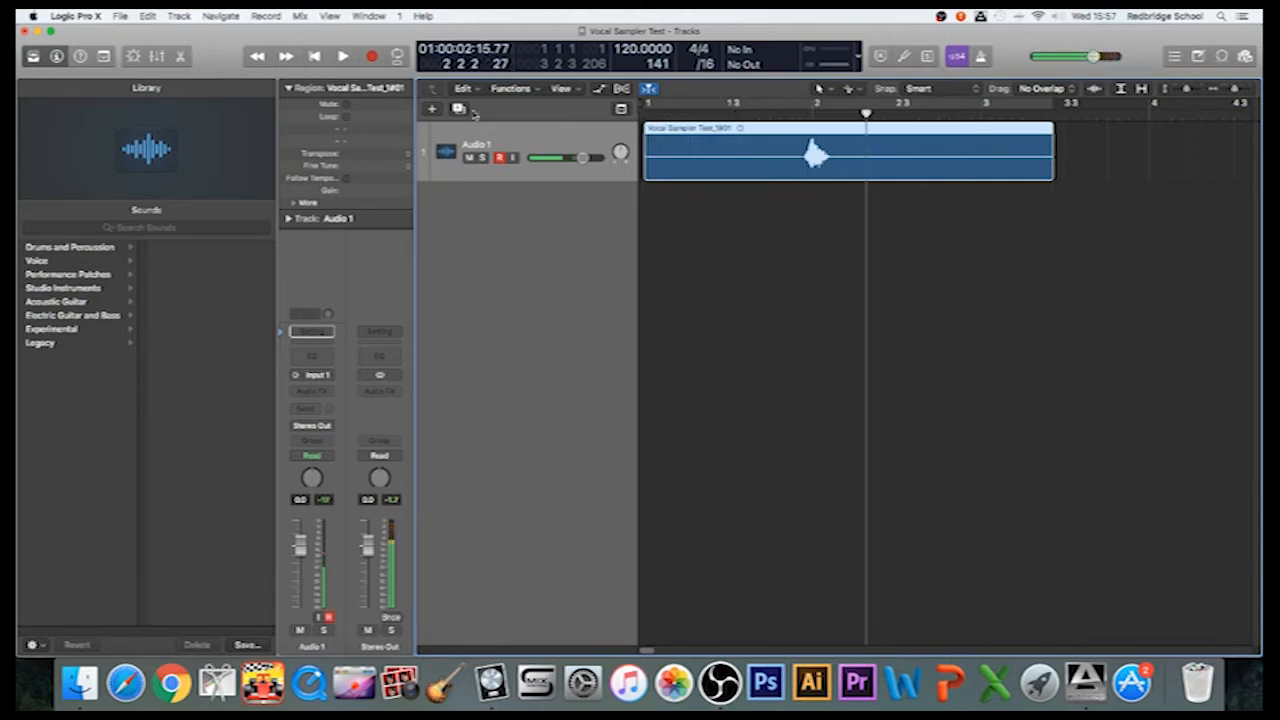
click(314, 56)
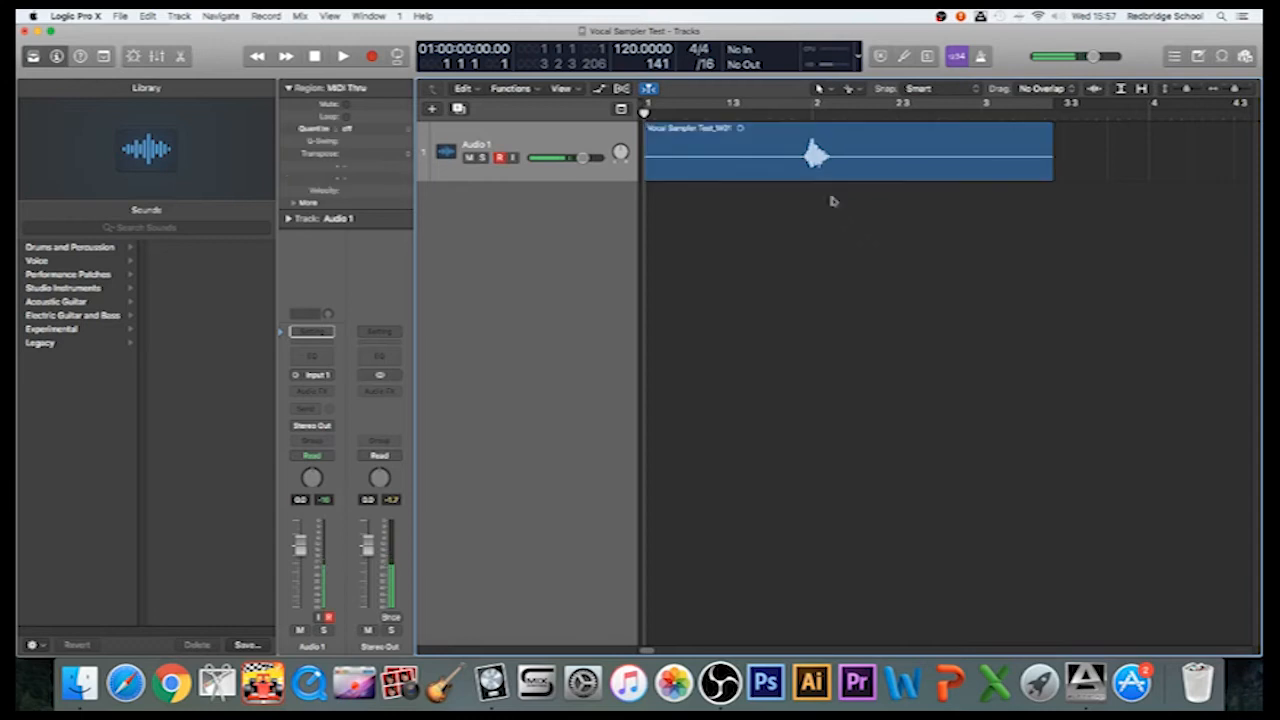
Step: Open the vocal region's file waveform and drag-select the vocal sound's peak
double_click(815, 155)
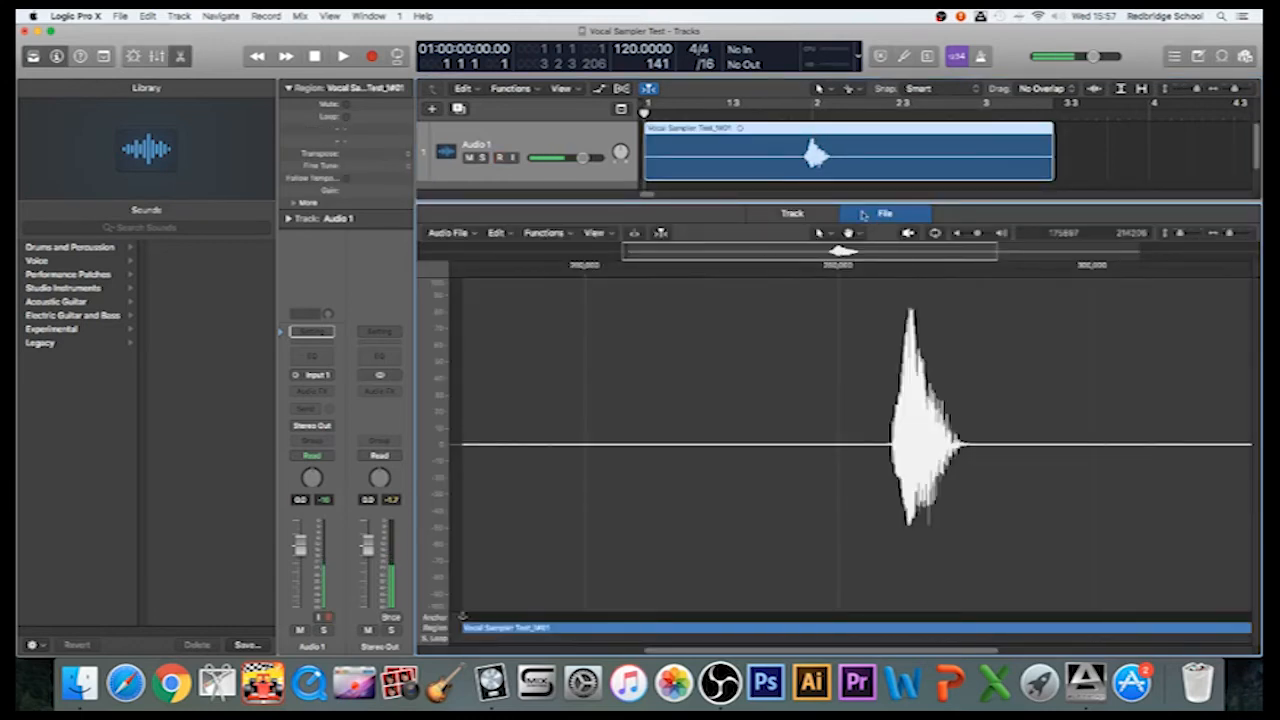
click(792, 213)
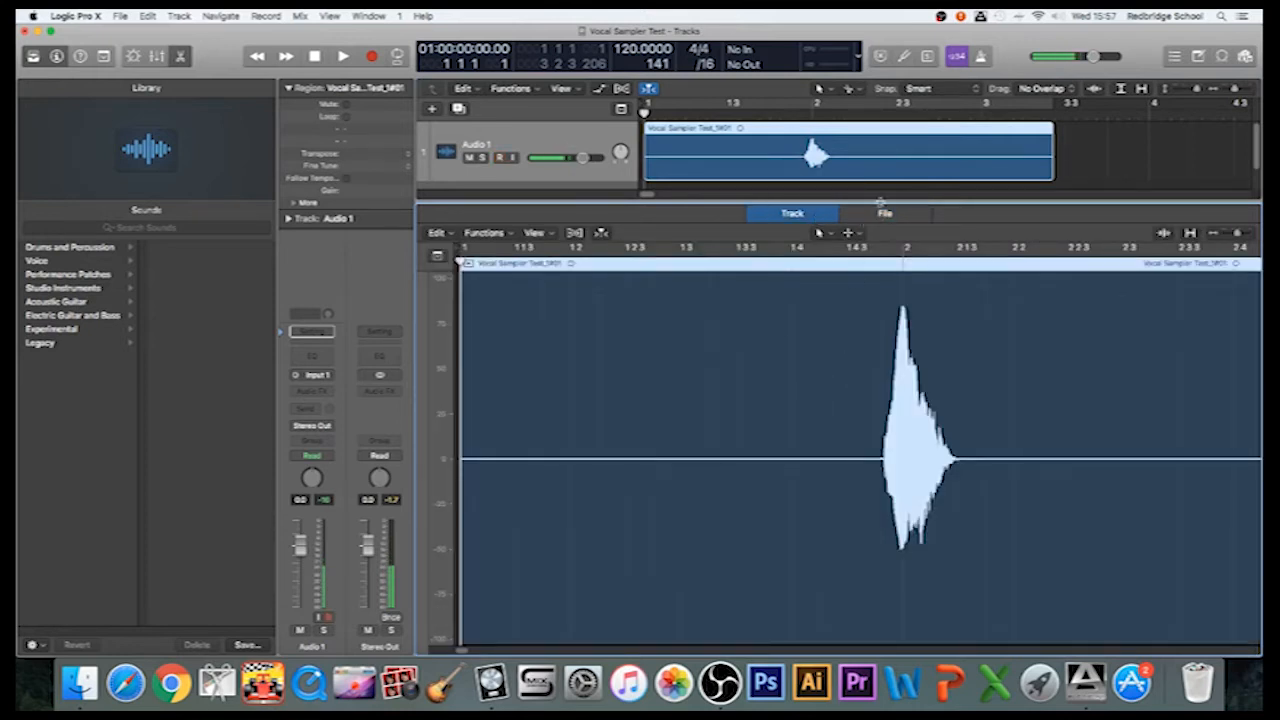
click(884, 213)
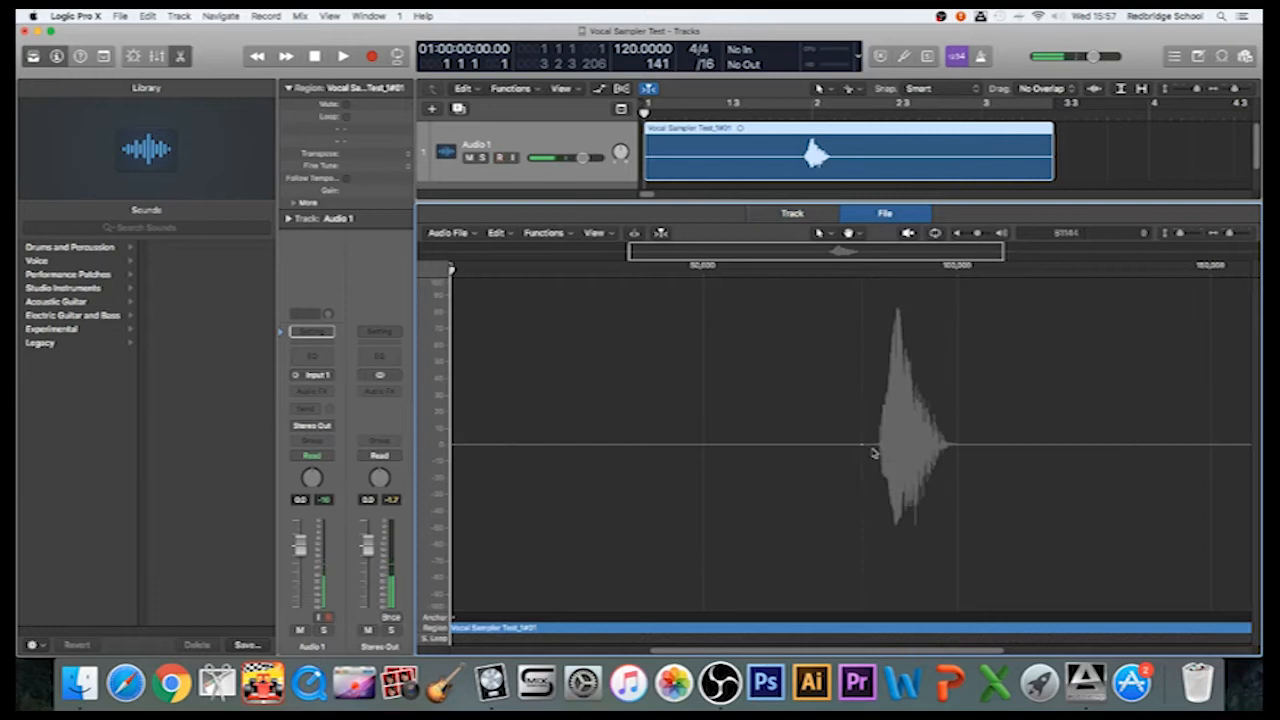
drag(900, 440, 880, 460)
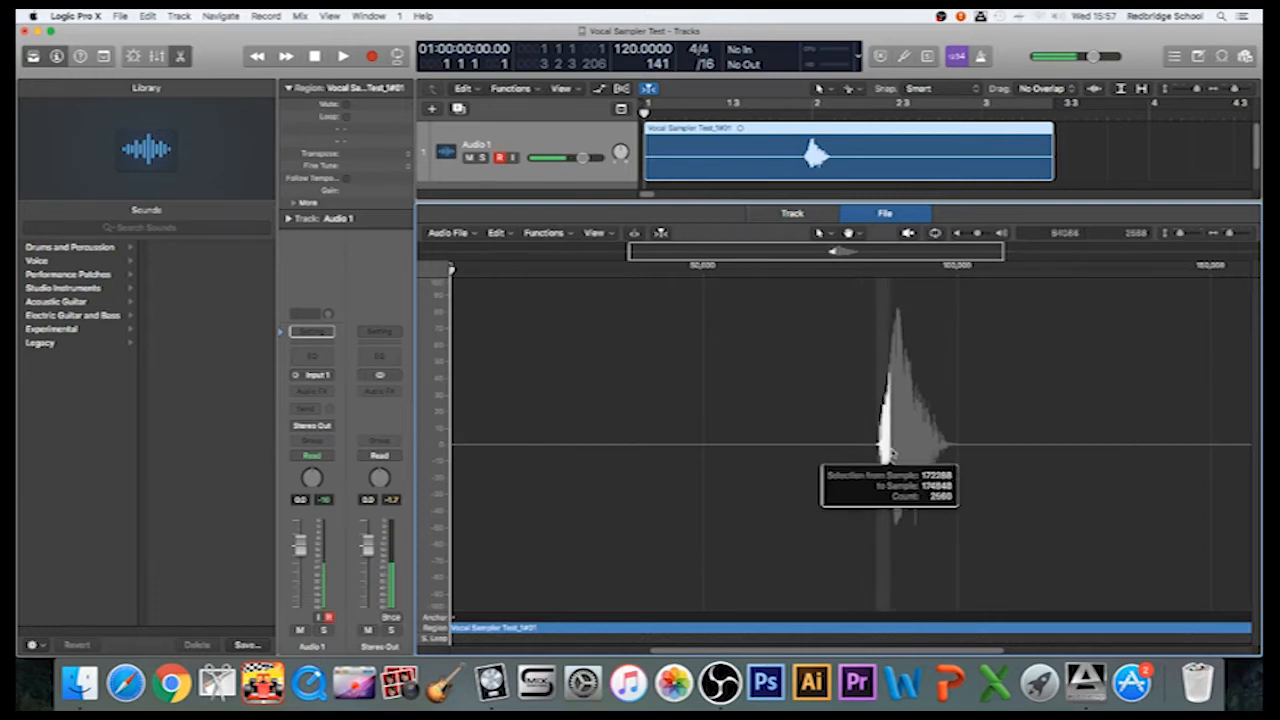
drag(890, 450, 965, 460)
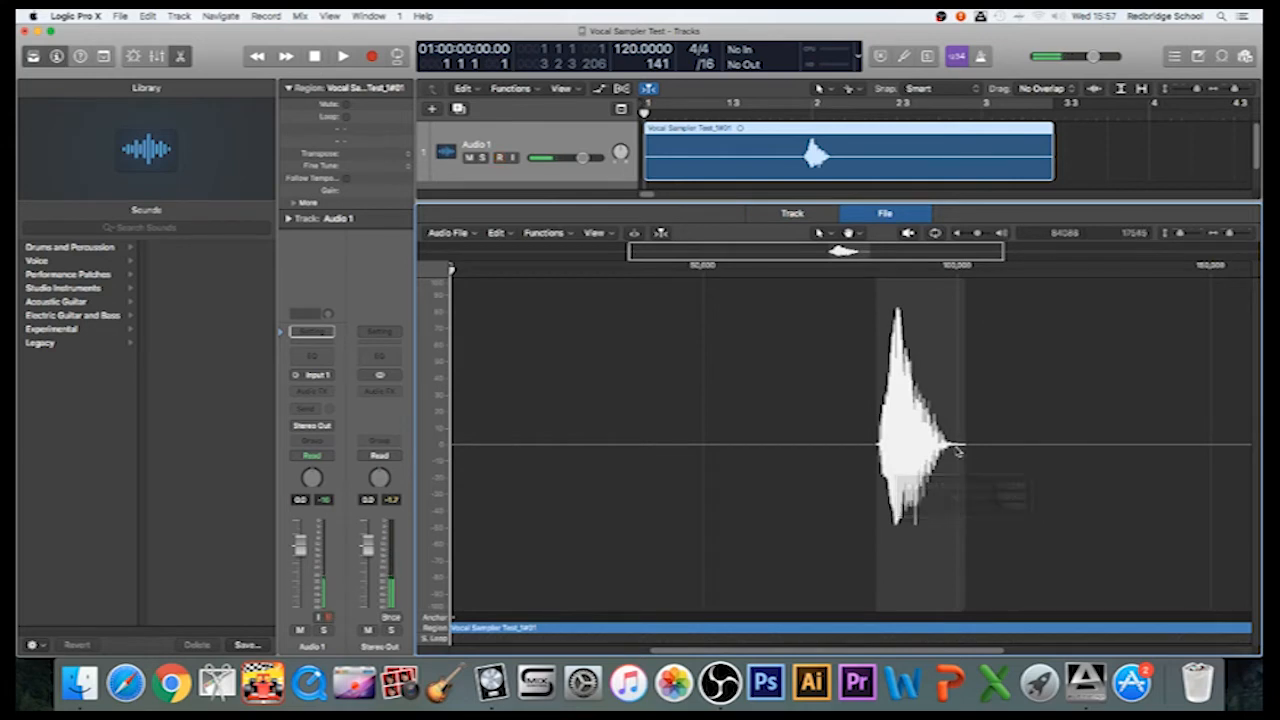
Step: Trim the audio file to the selected vocal with Functions > Trim, confirming Delete
click(545, 233)
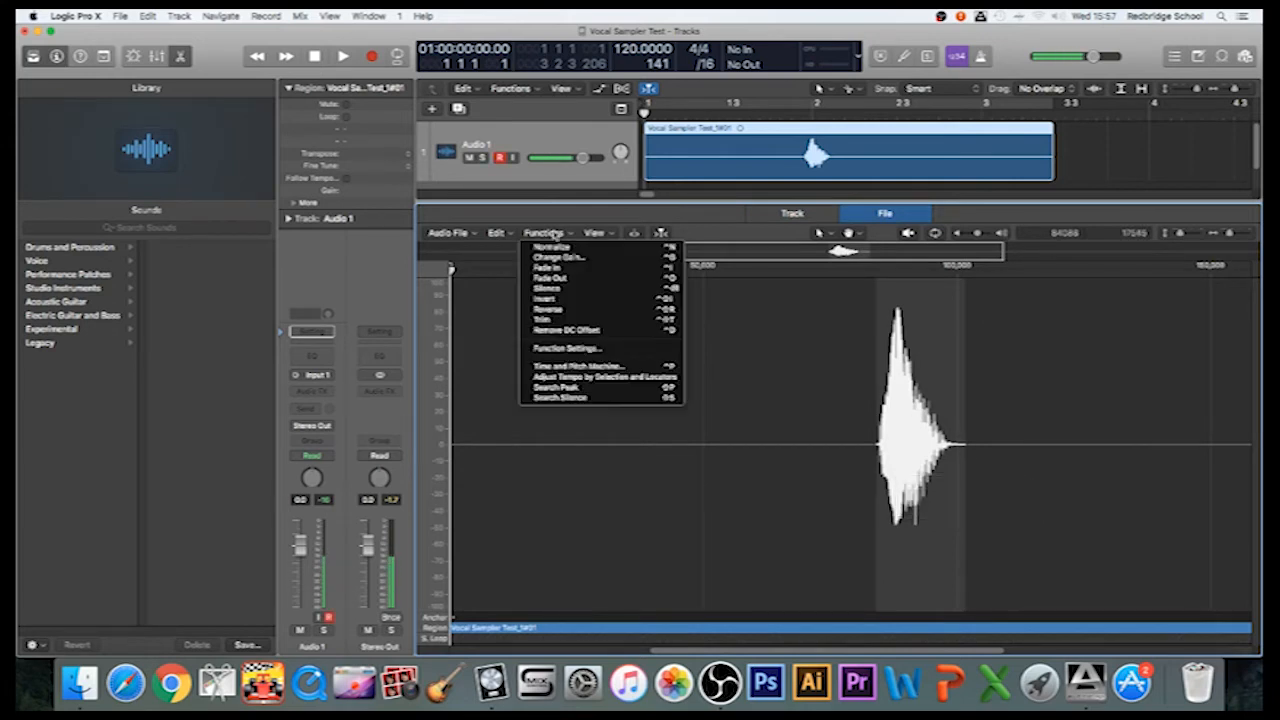
mouse_move(545, 320)
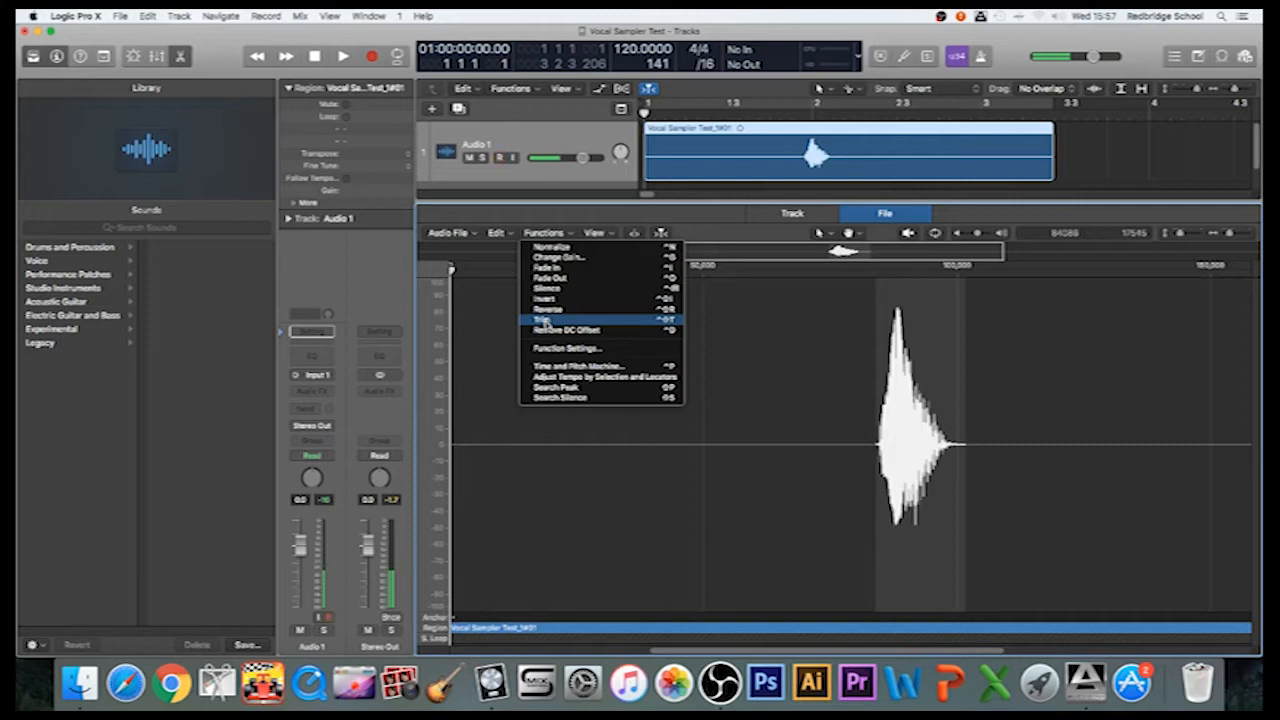
click(543, 320)
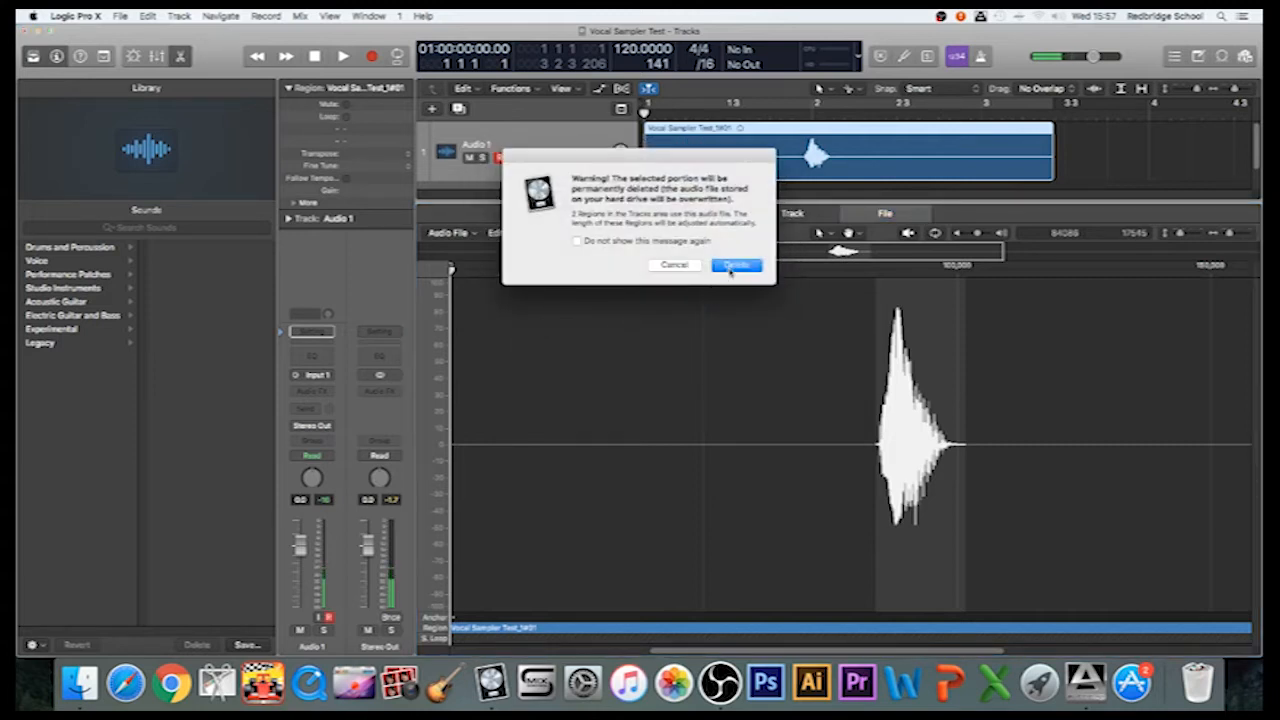
click(737, 265)
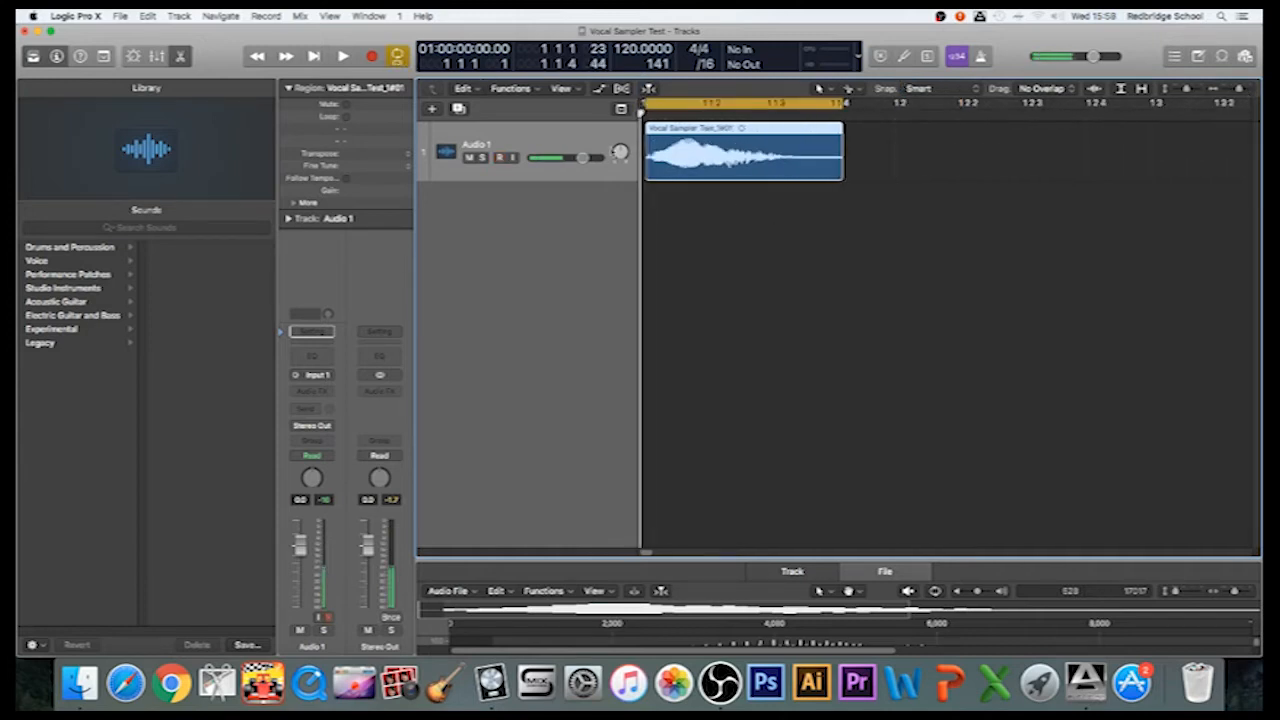
Step: Disable Cycle in the Auto Set Locators options and play the trimmed vocal
click(398, 56)
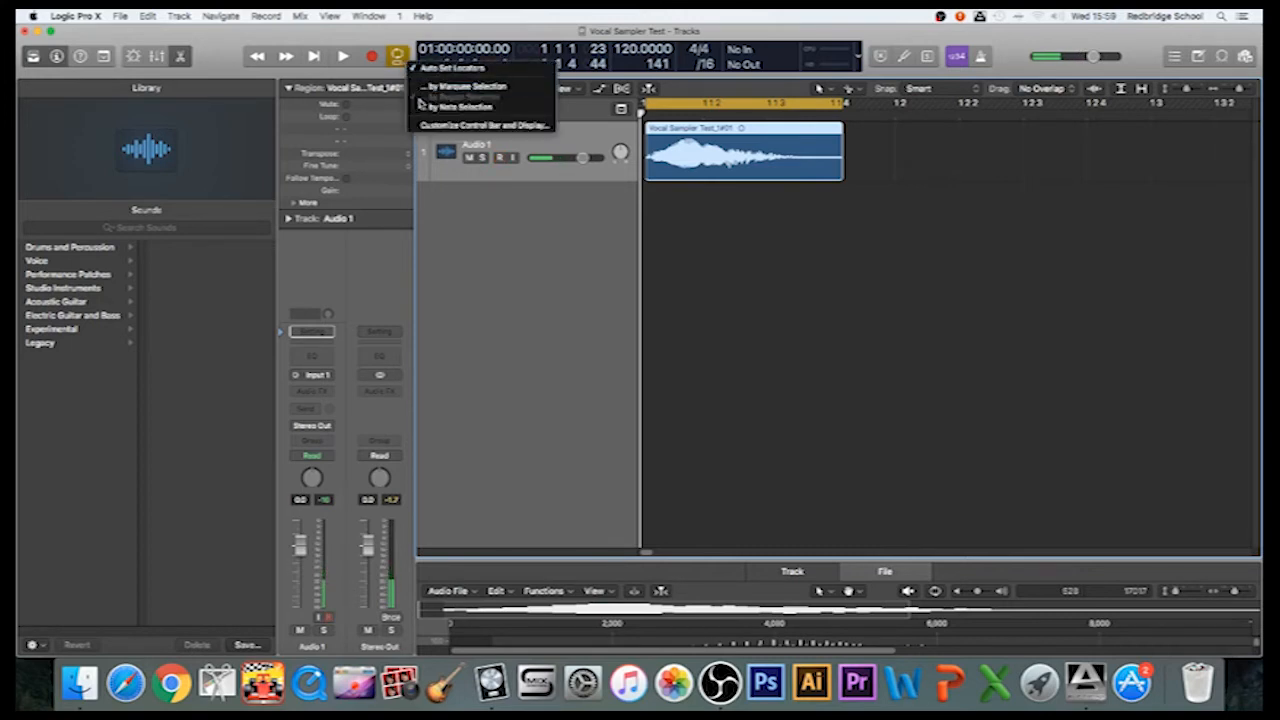
mouse_move(460, 107)
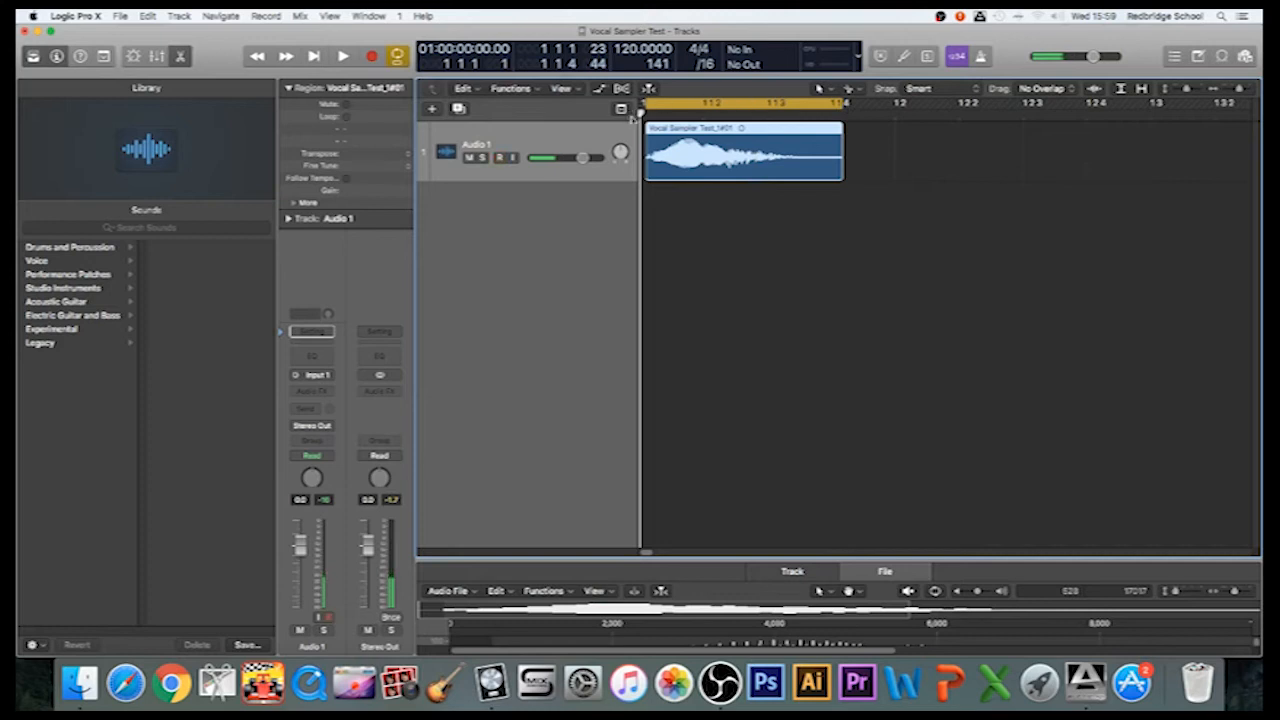
mouse_move(826, 127)
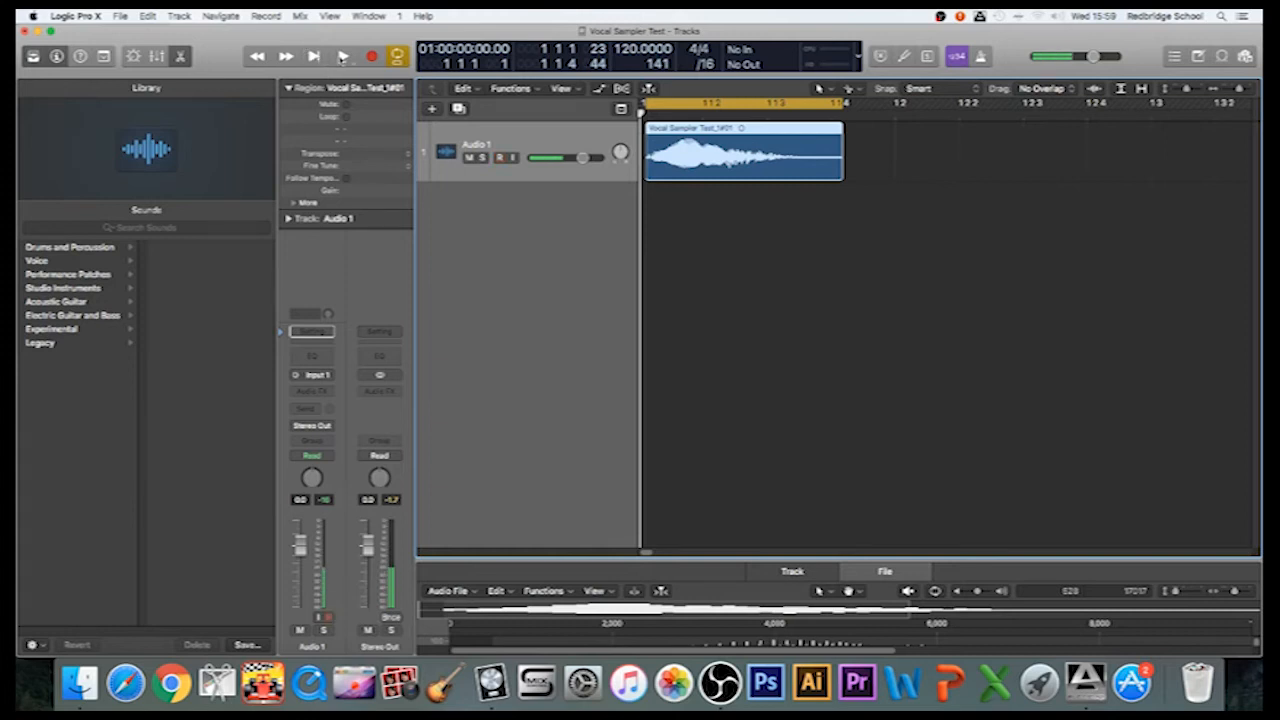
click(342, 56)
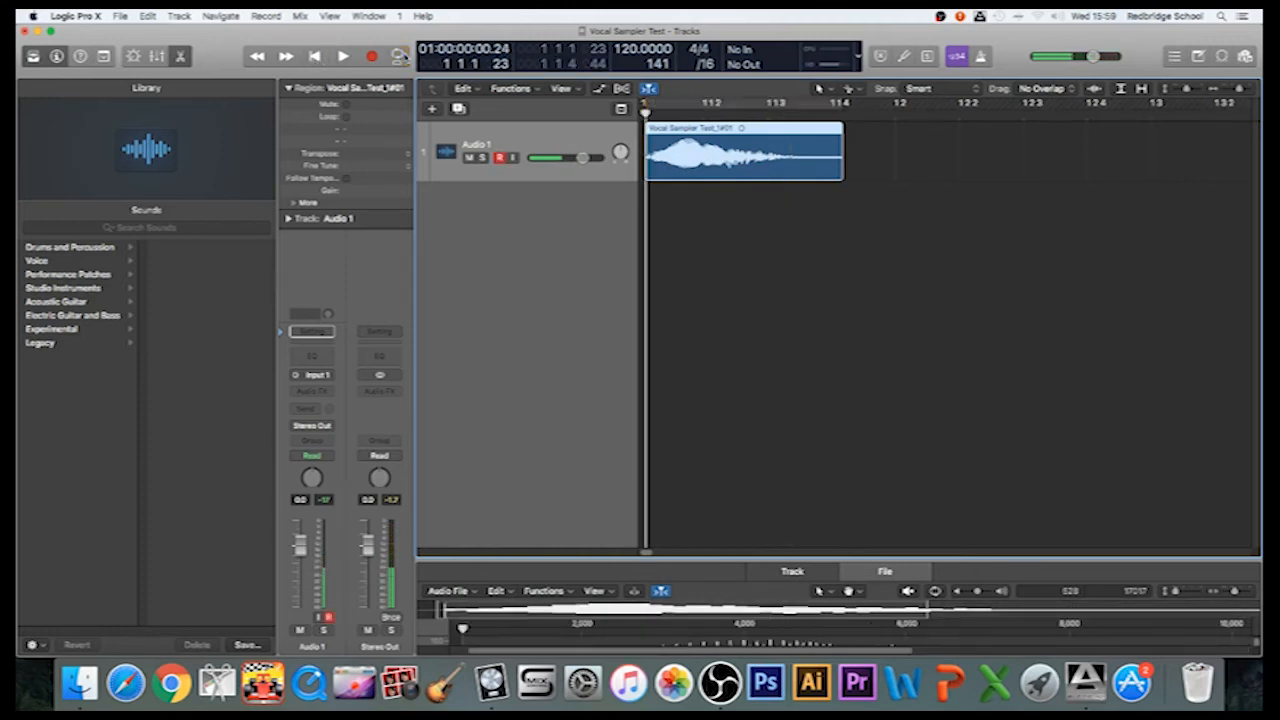
click(314, 56)
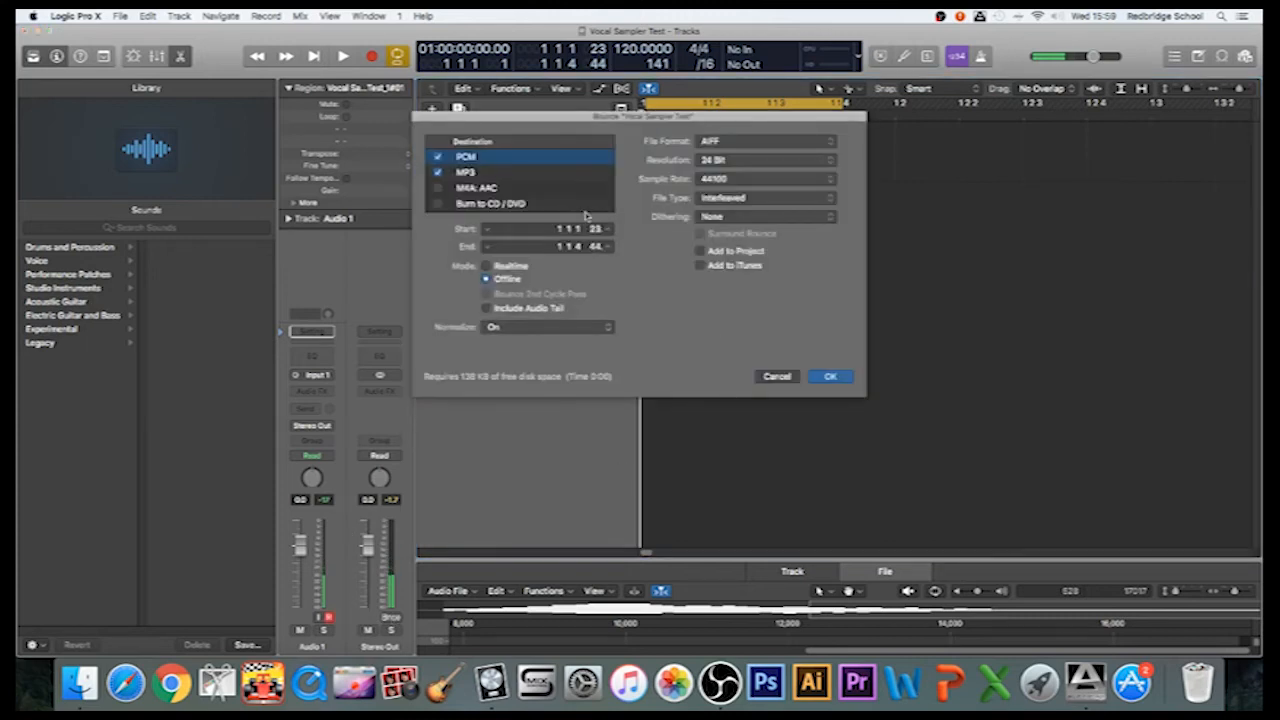
Step: Add MP3 alongside PCM (24-bit AIFF, 44.1 kHz) as bounce destinations
click(438, 172)
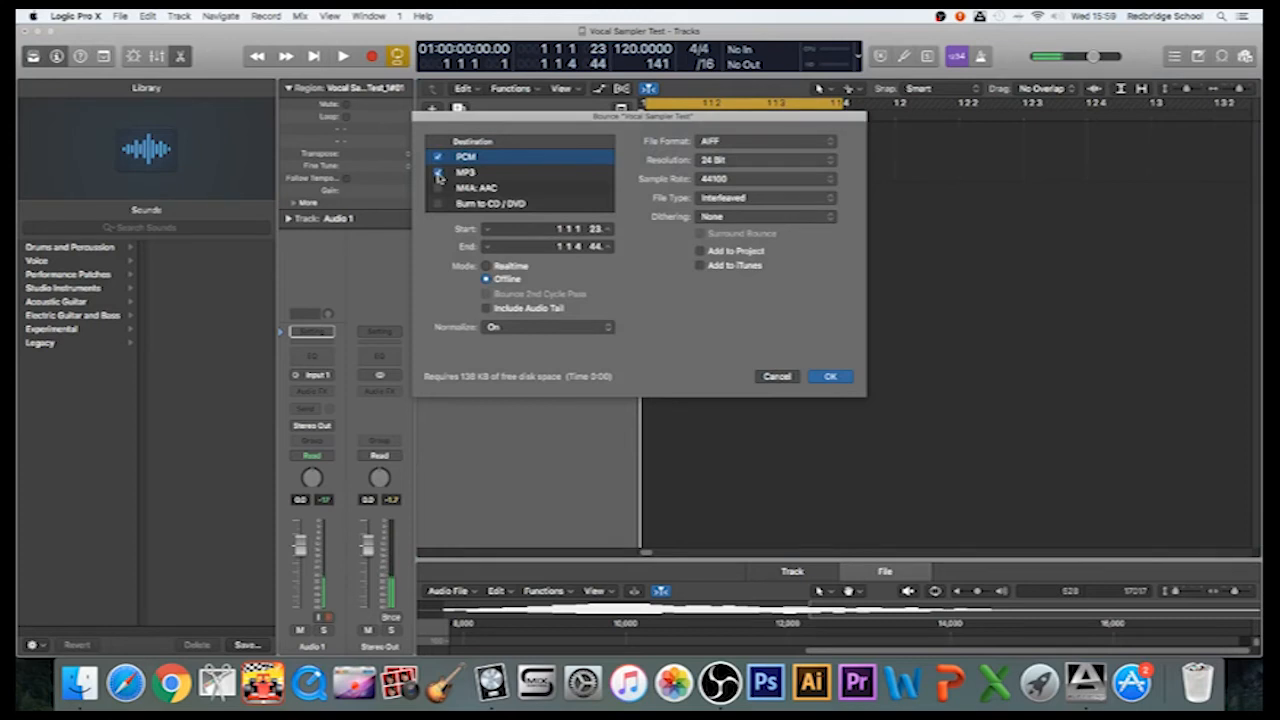
click(437, 171)
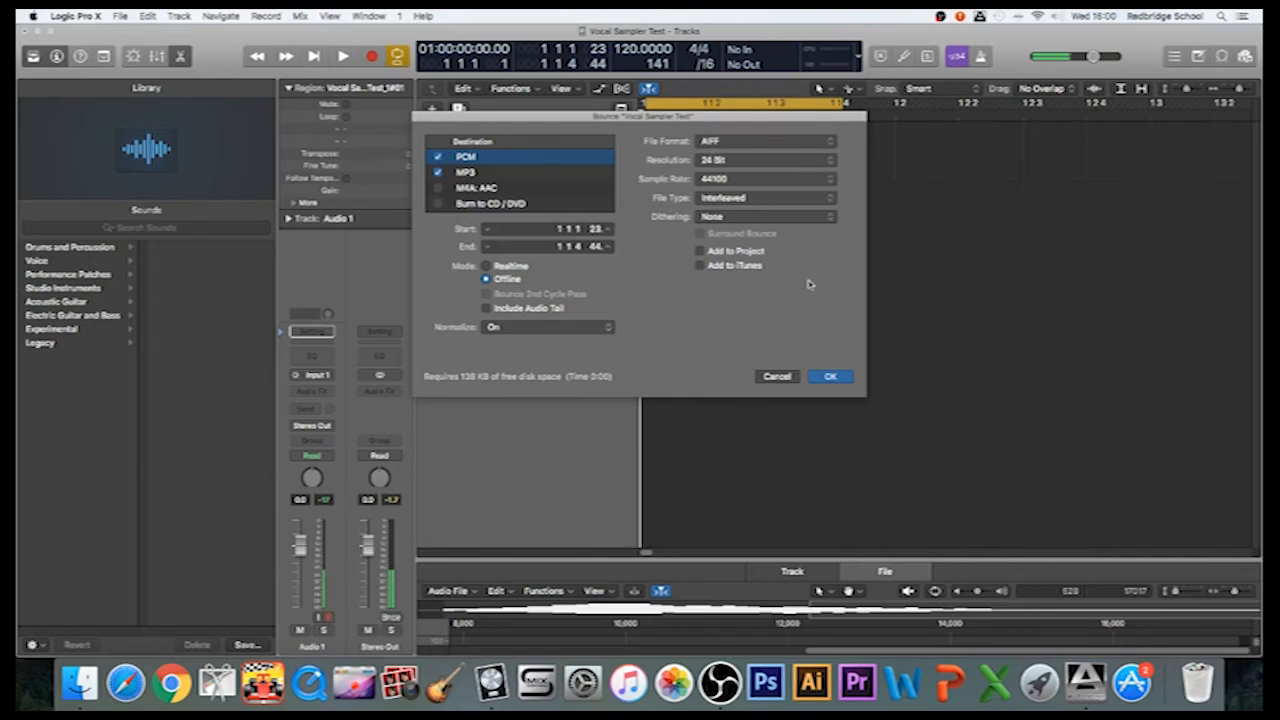
mouse_move(845, 320)
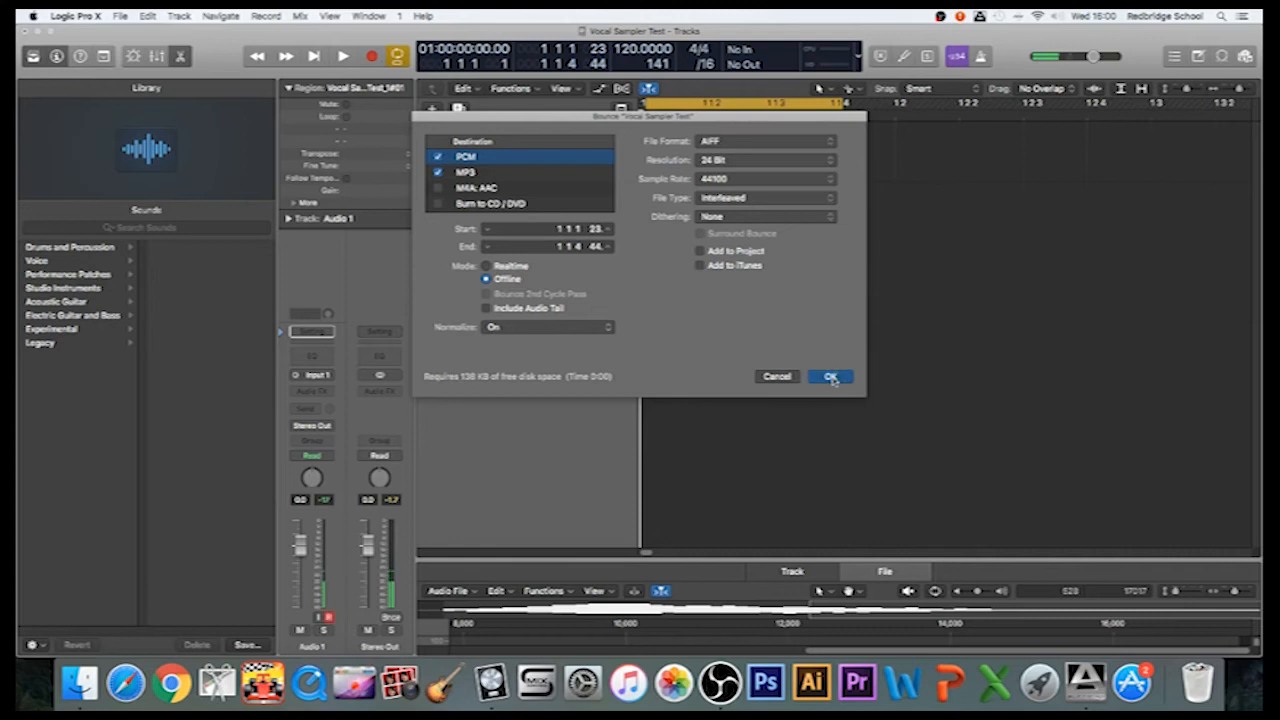
Step: Bounce the vocal as 'Oi Sample' into the Vocal Samples folder
click(830, 376)
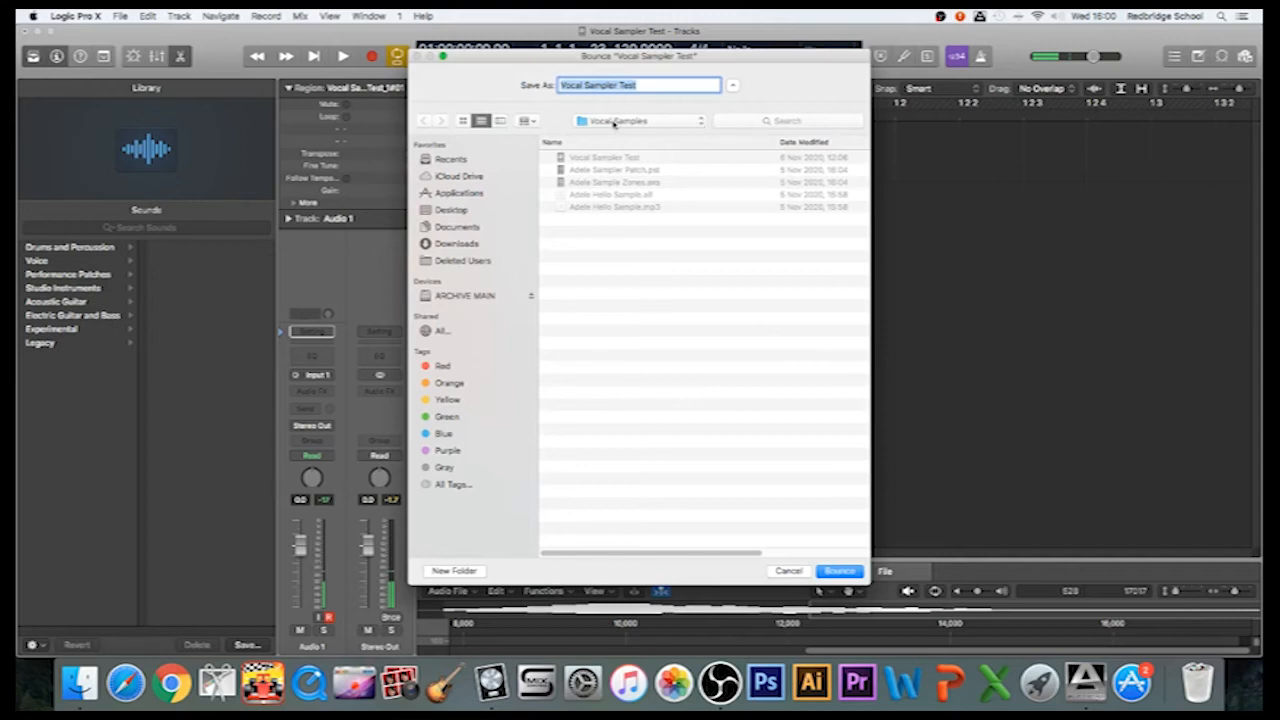
mouse_move(575, 168)
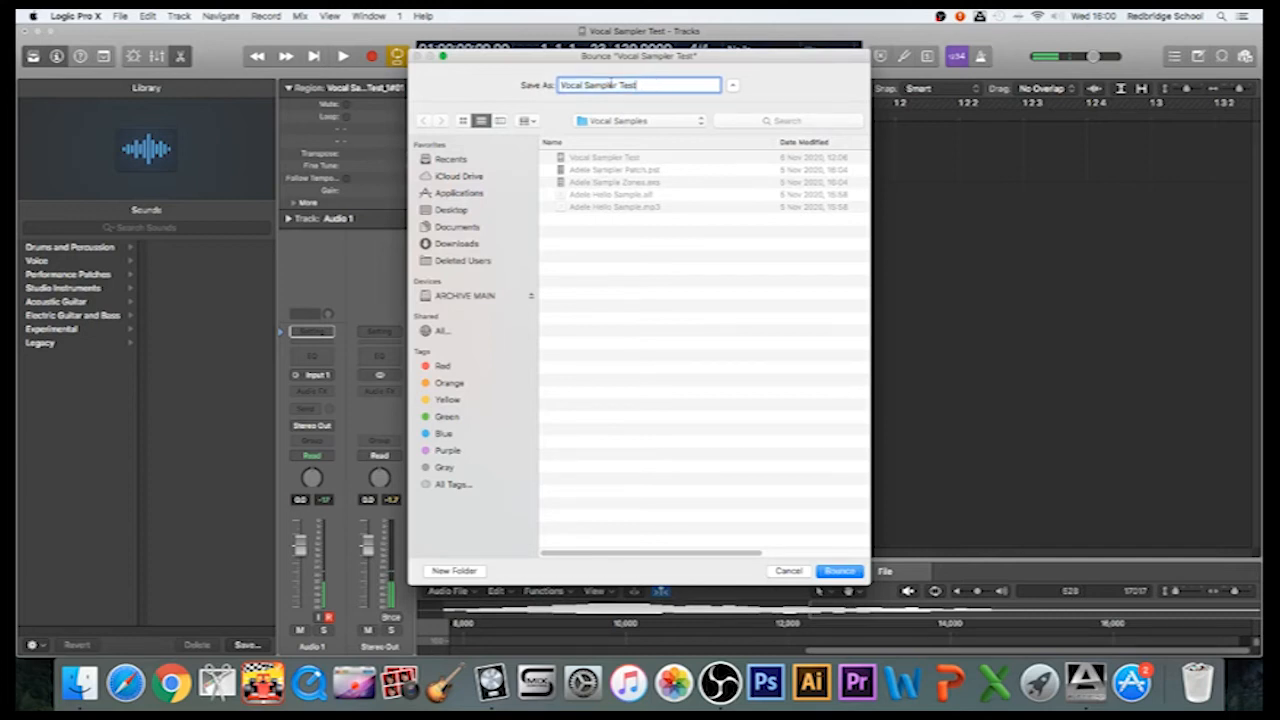
click(638, 85)
text(Oi Sample)
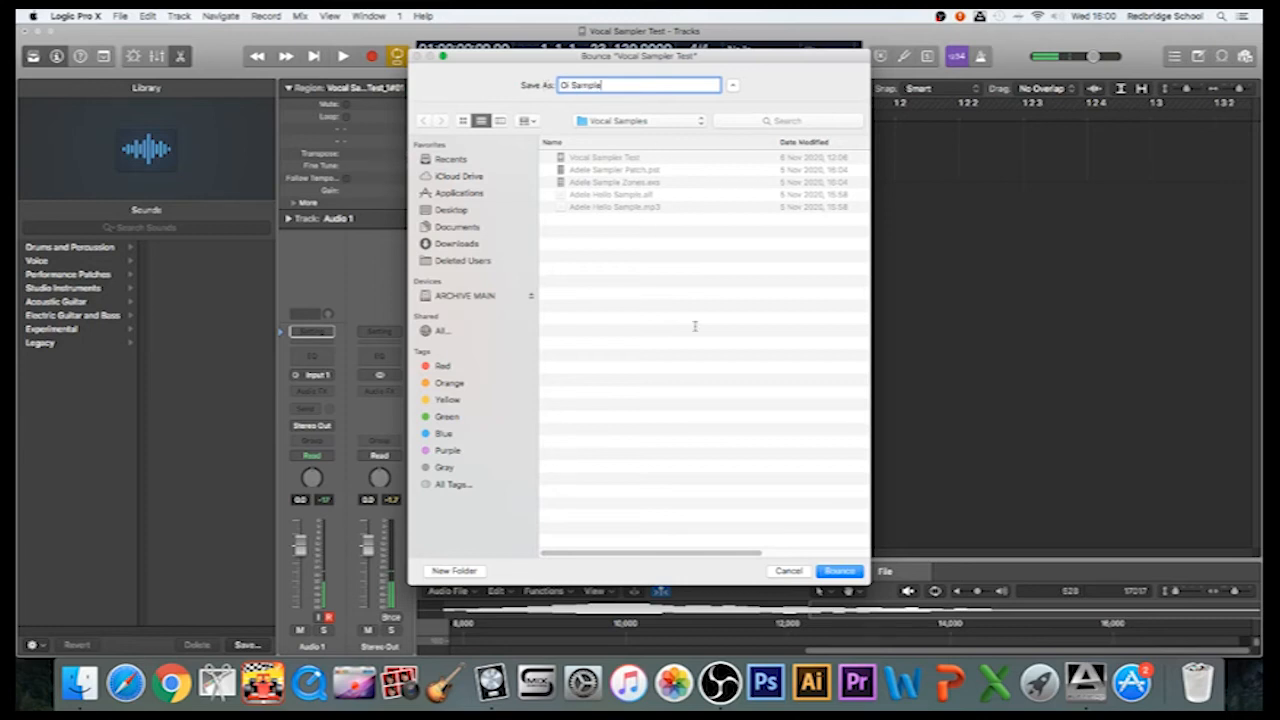
click(838, 571)
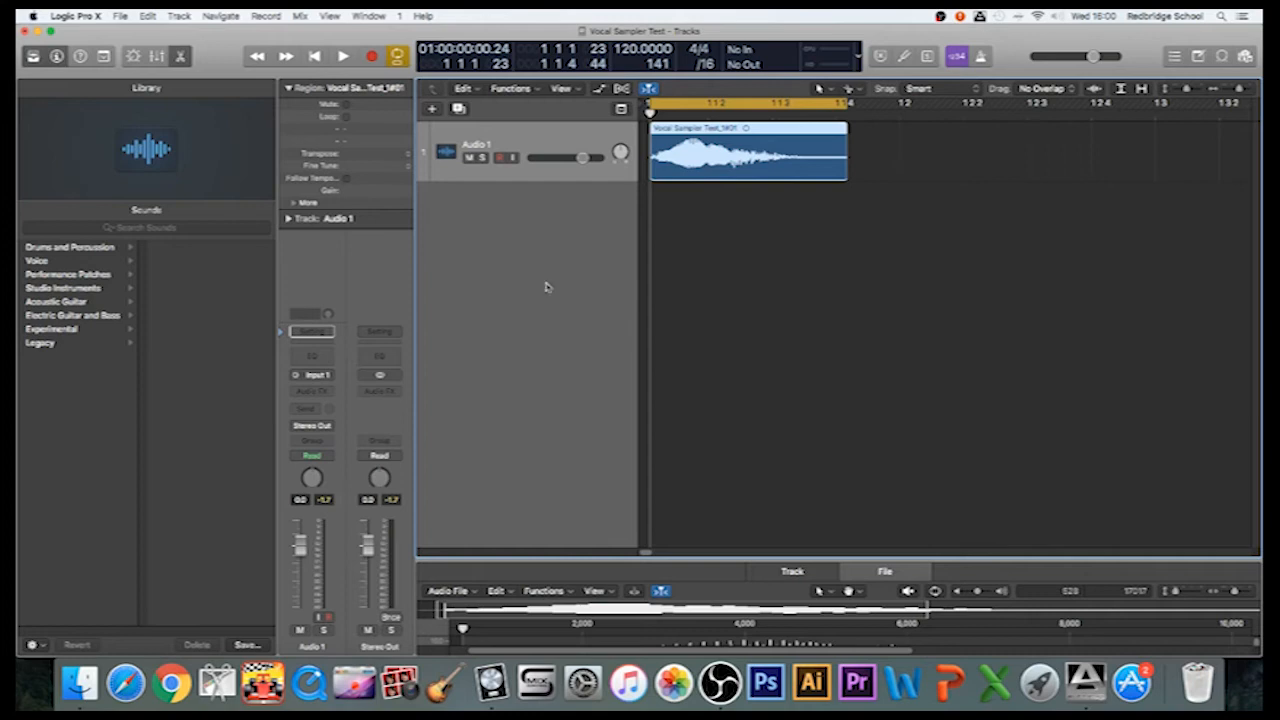
mouse_move(798, 235)
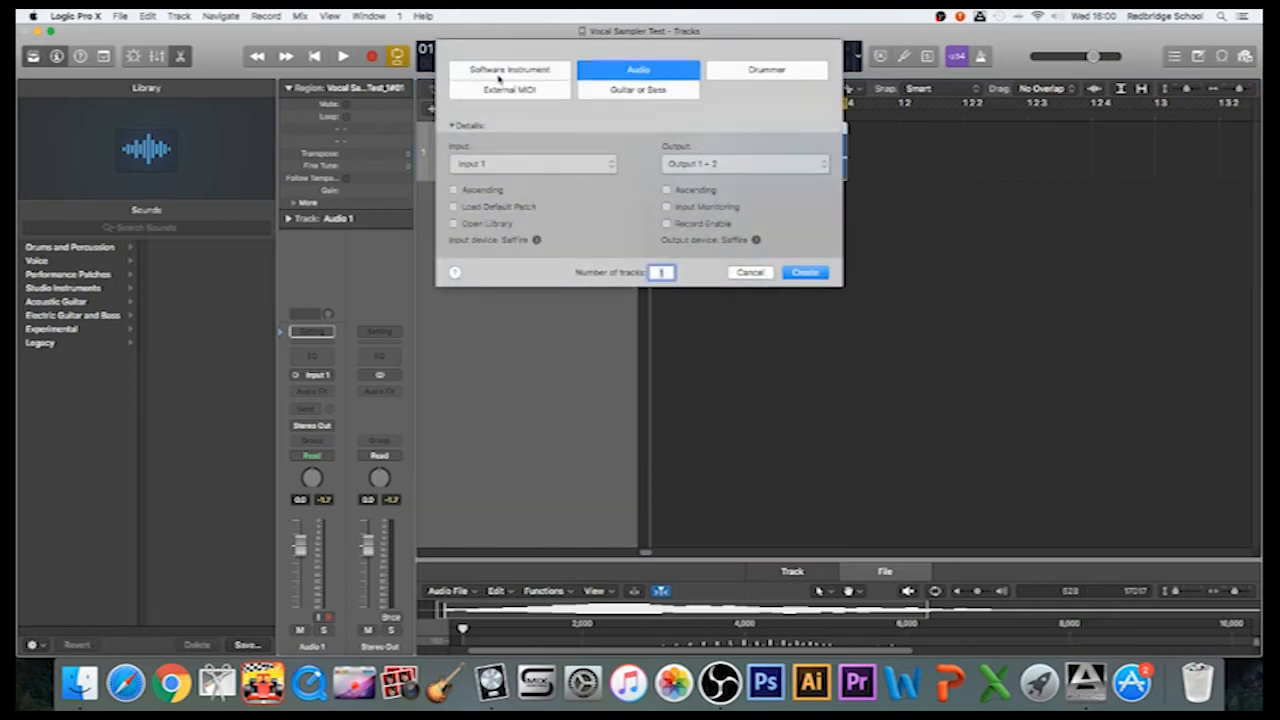
Step: Create a Software Instrument track and load EXS24 into its instrument slot
click(509, 69)
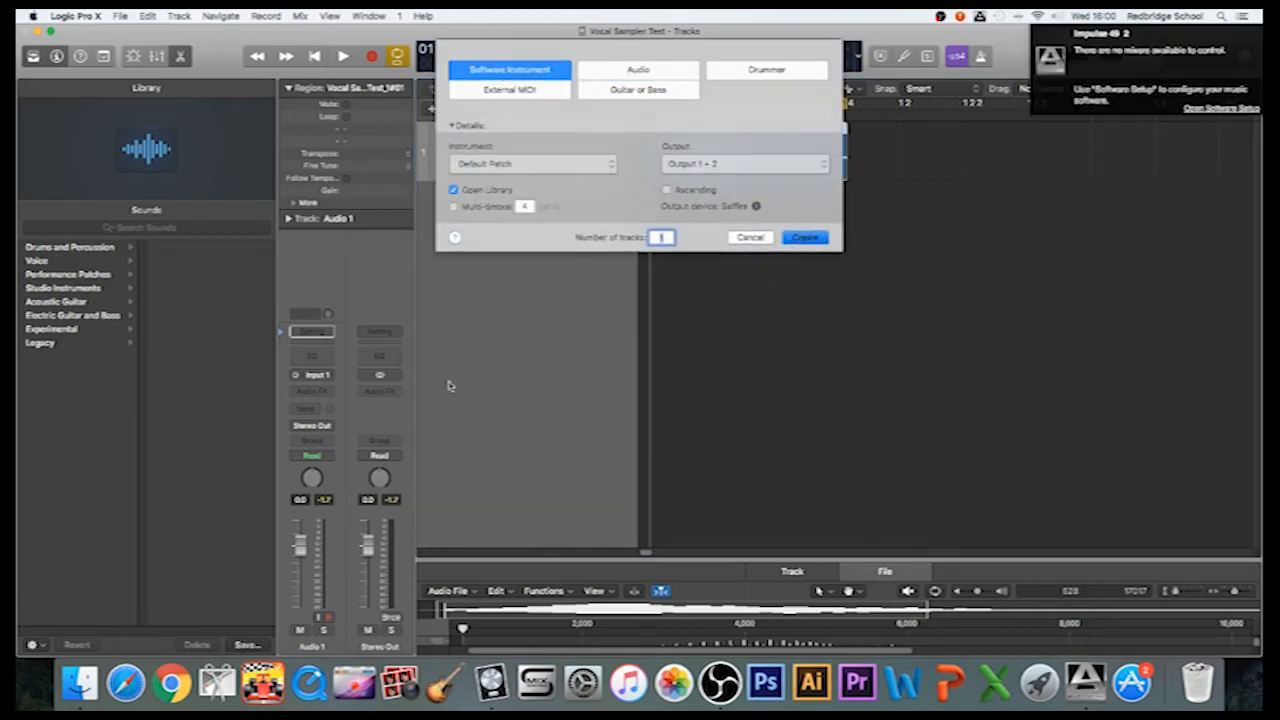
click(805, 237)
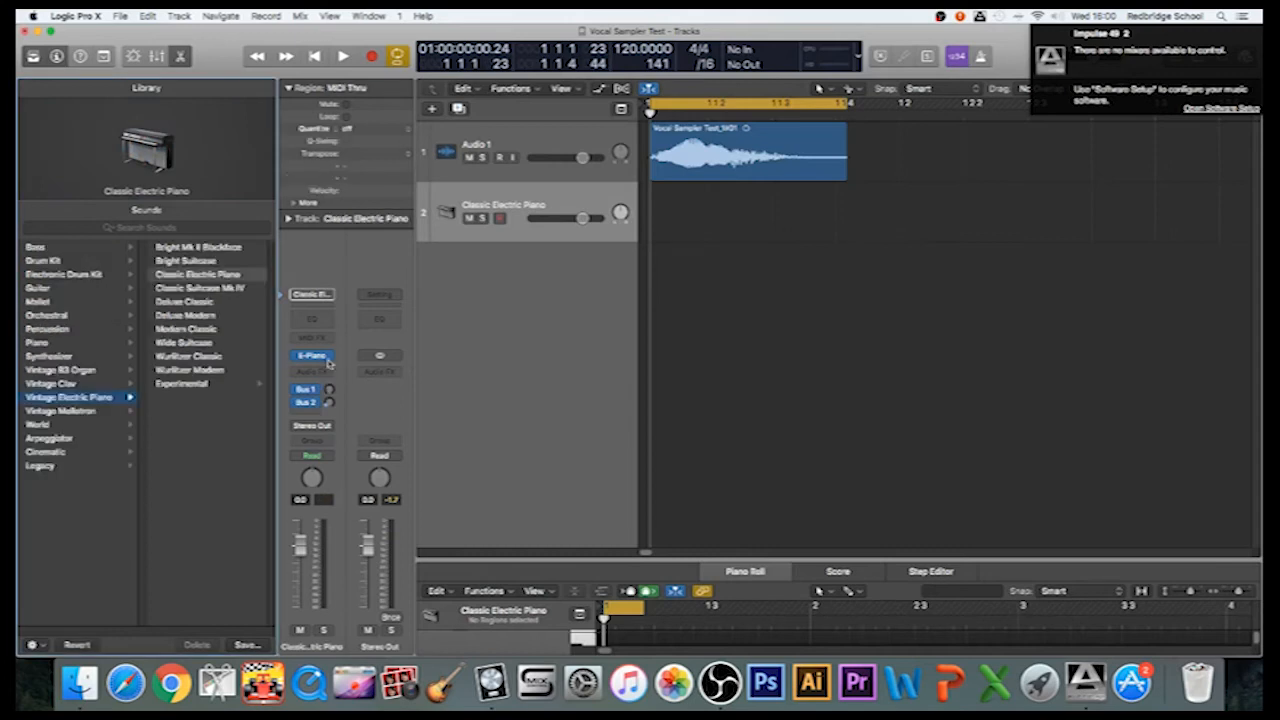
click(312, 355)
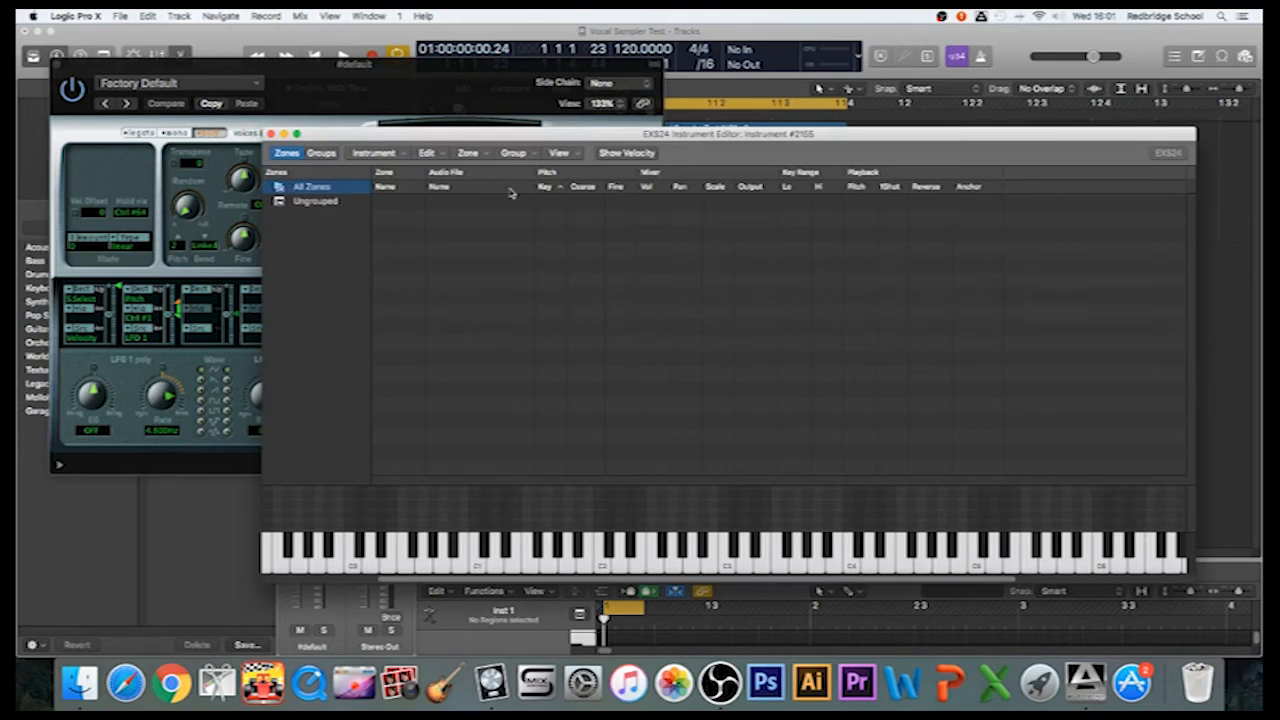
Step: Add a zone holding Oi Sample.aif across C1–C2, then close the EXS24 editor
click(467, 152)
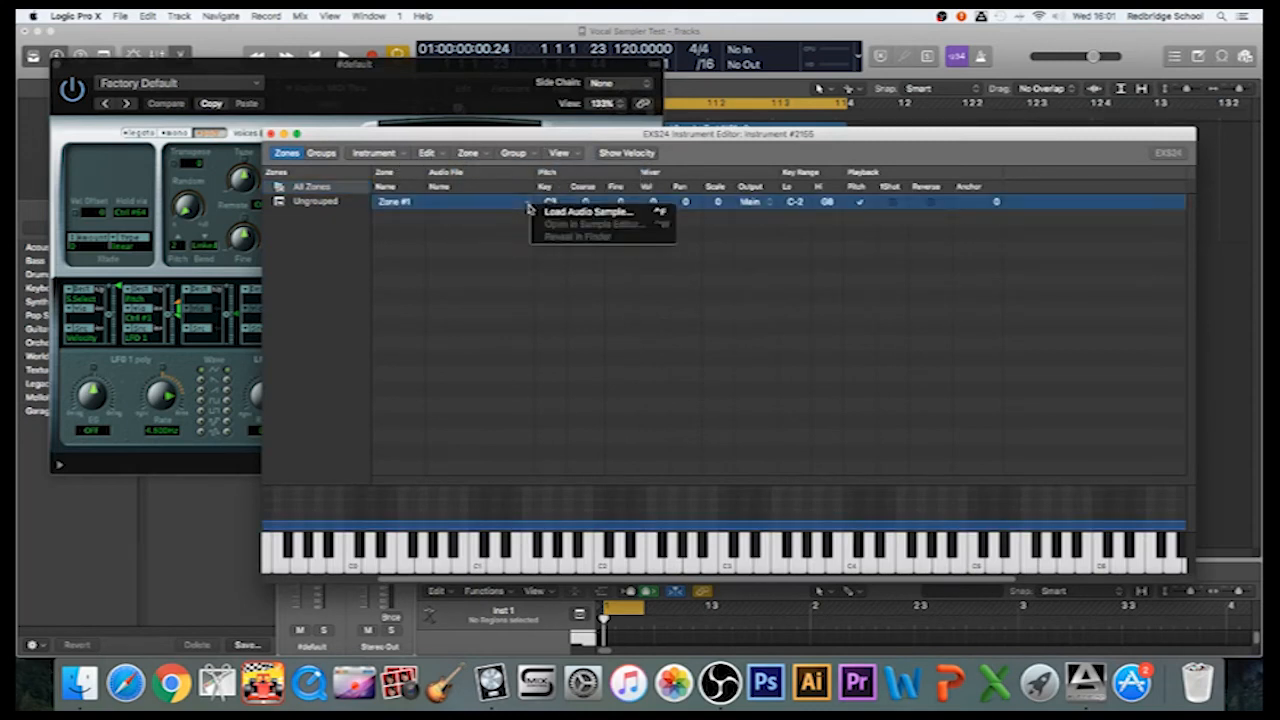
click(588, 211)
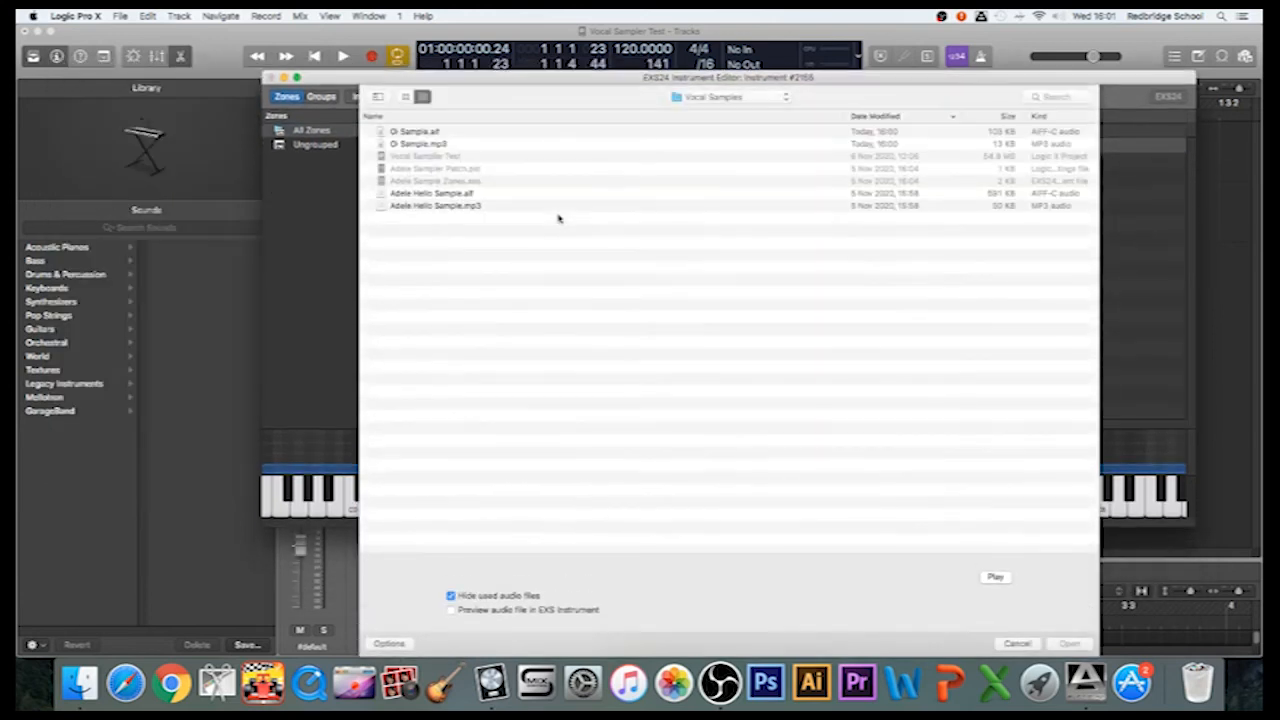
click(430, 131)
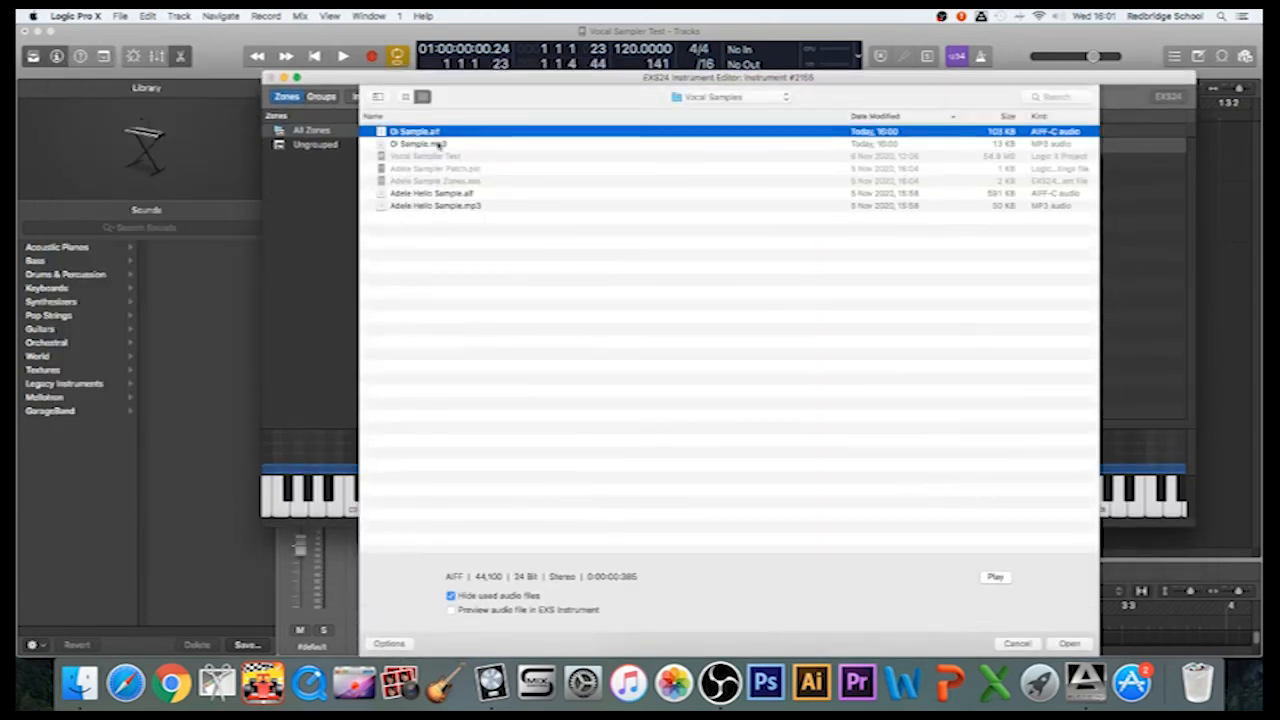
click(1068, 643)
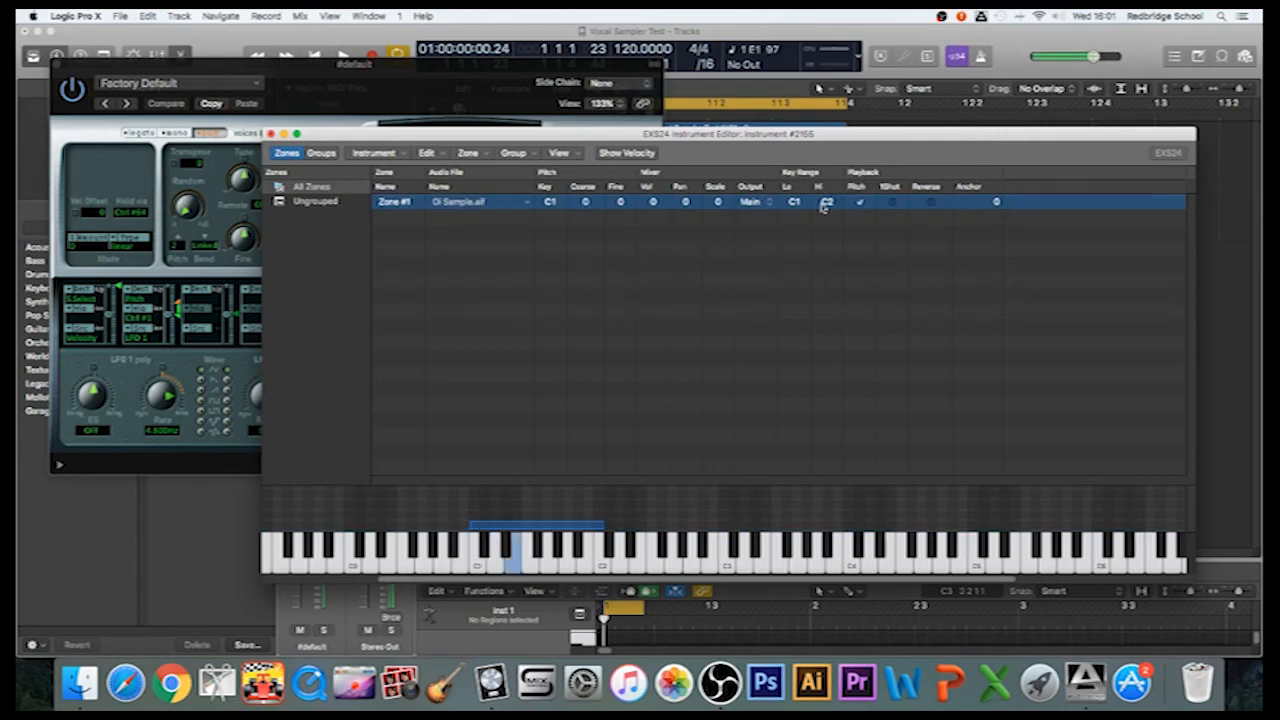
click(550, 550)
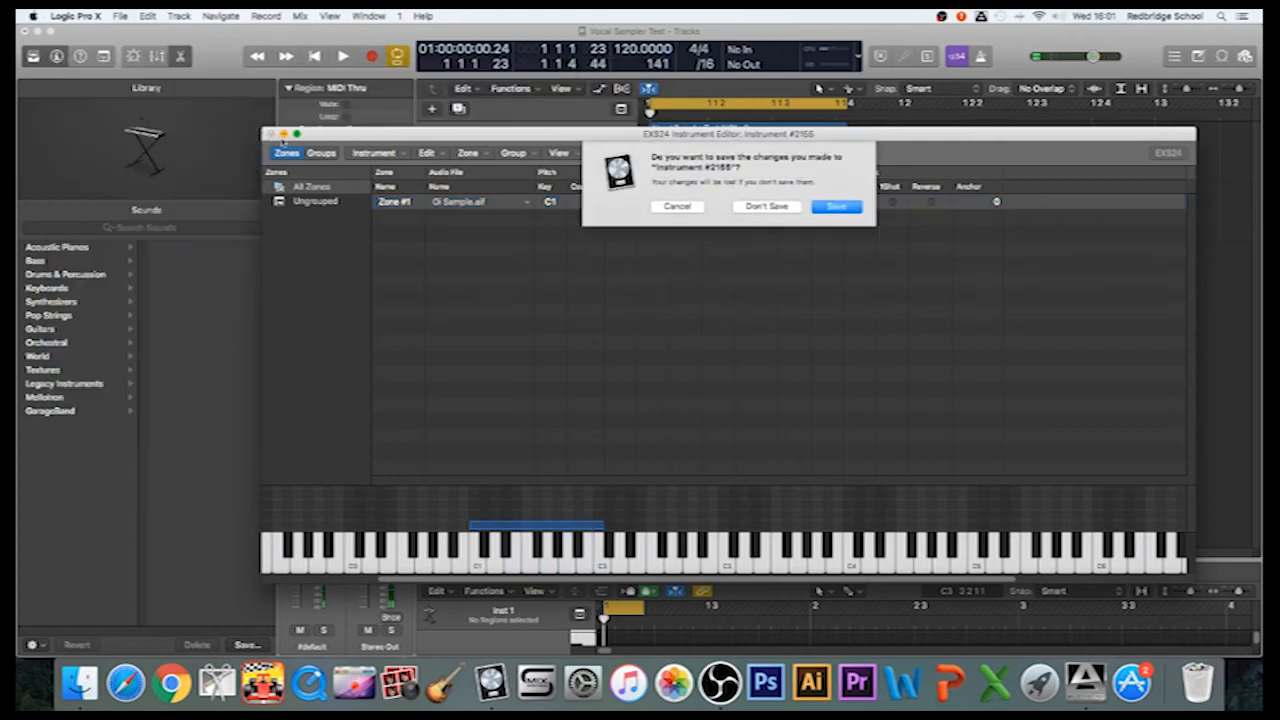
Step: Save the EXS24 instrument as 'SamplerInstrument 2' in Desktop > Vocal Samples
click(836, 206)
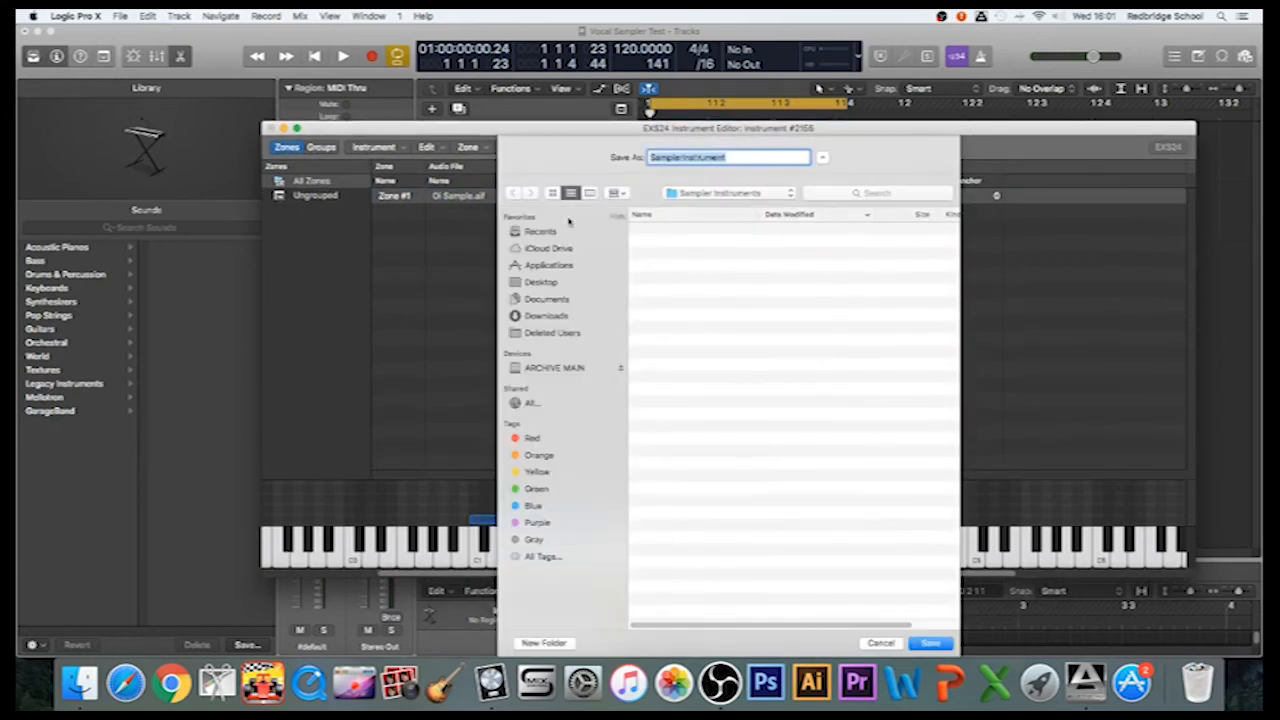
click(541, 282)
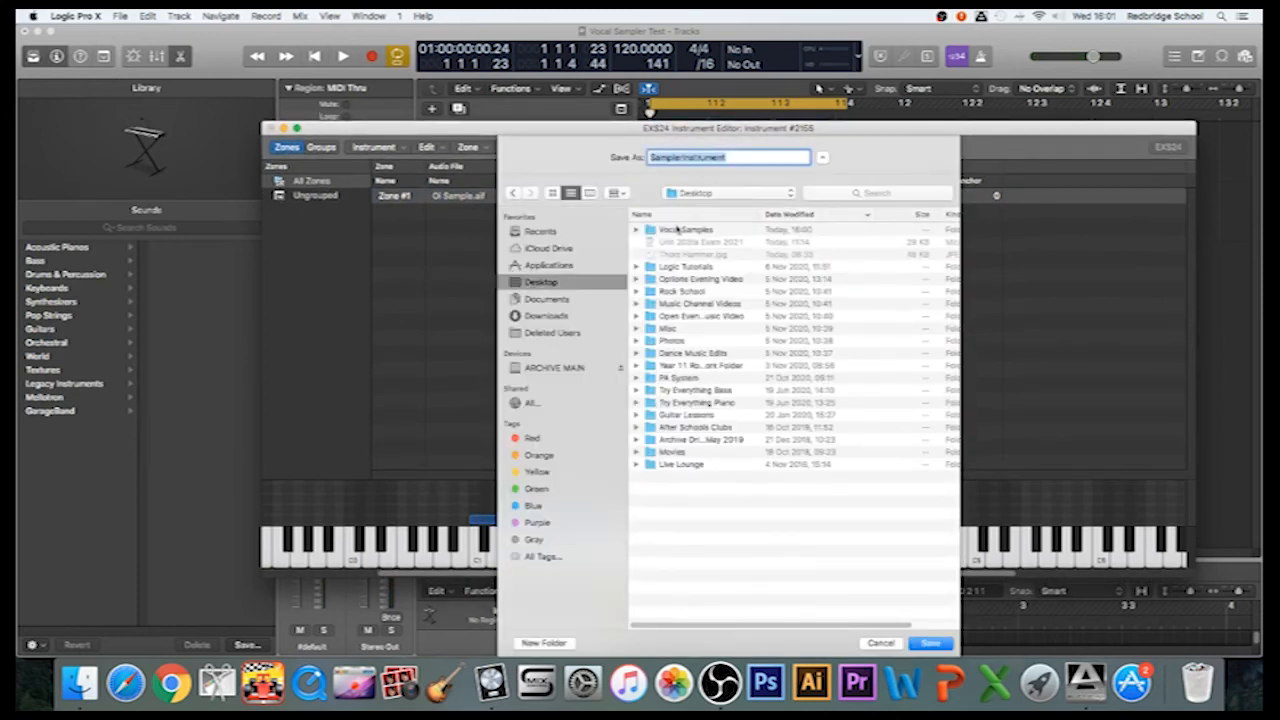
double_click(686, 229)
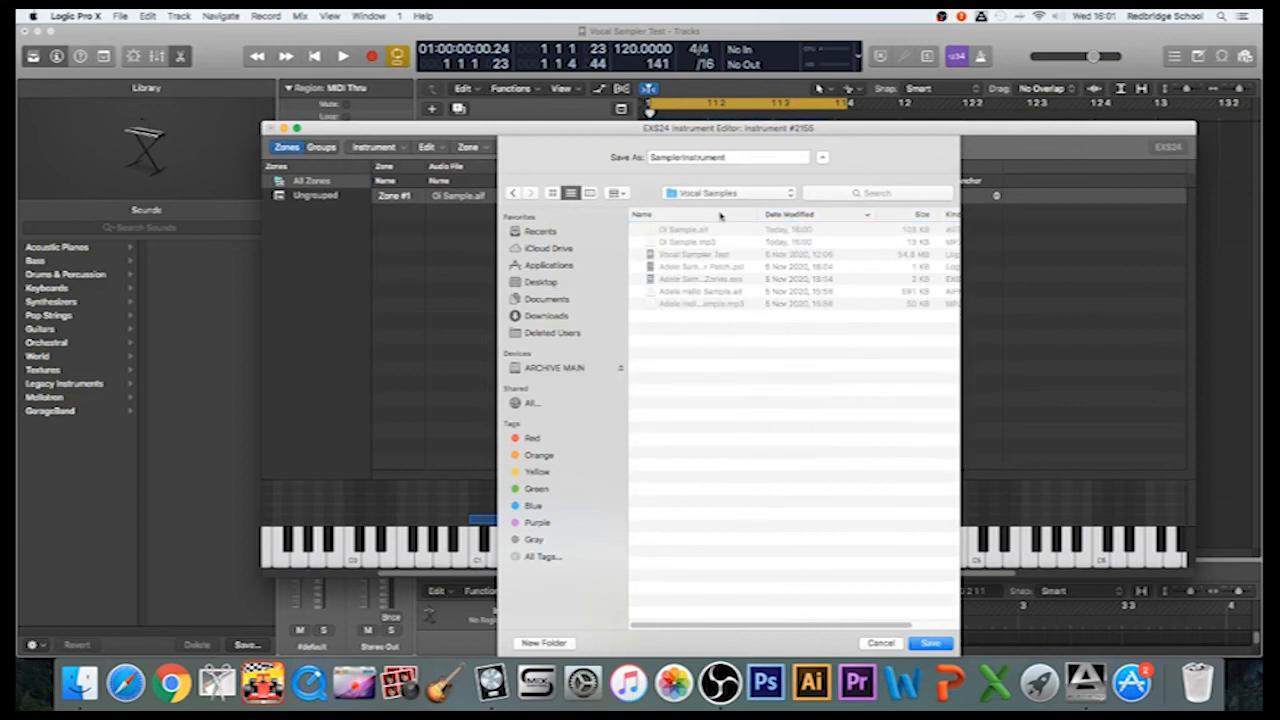
click(728, 157)
text( 2)
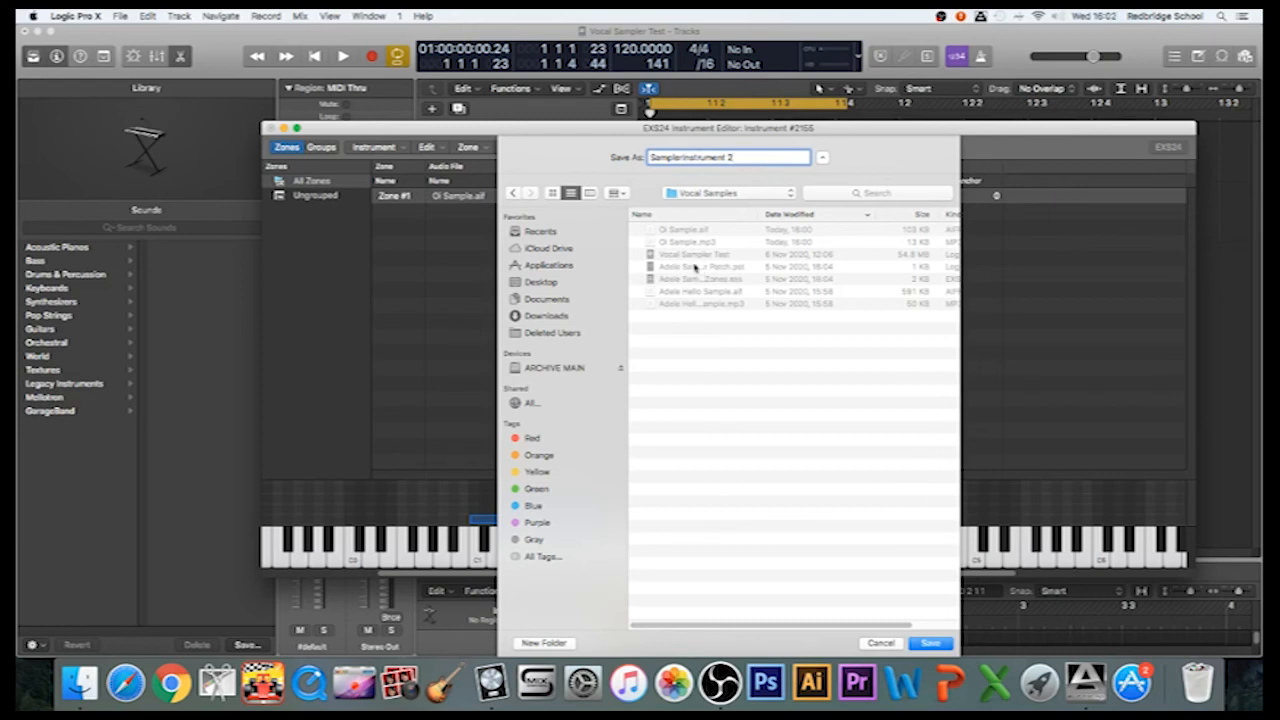
mouse_move(693, 270)
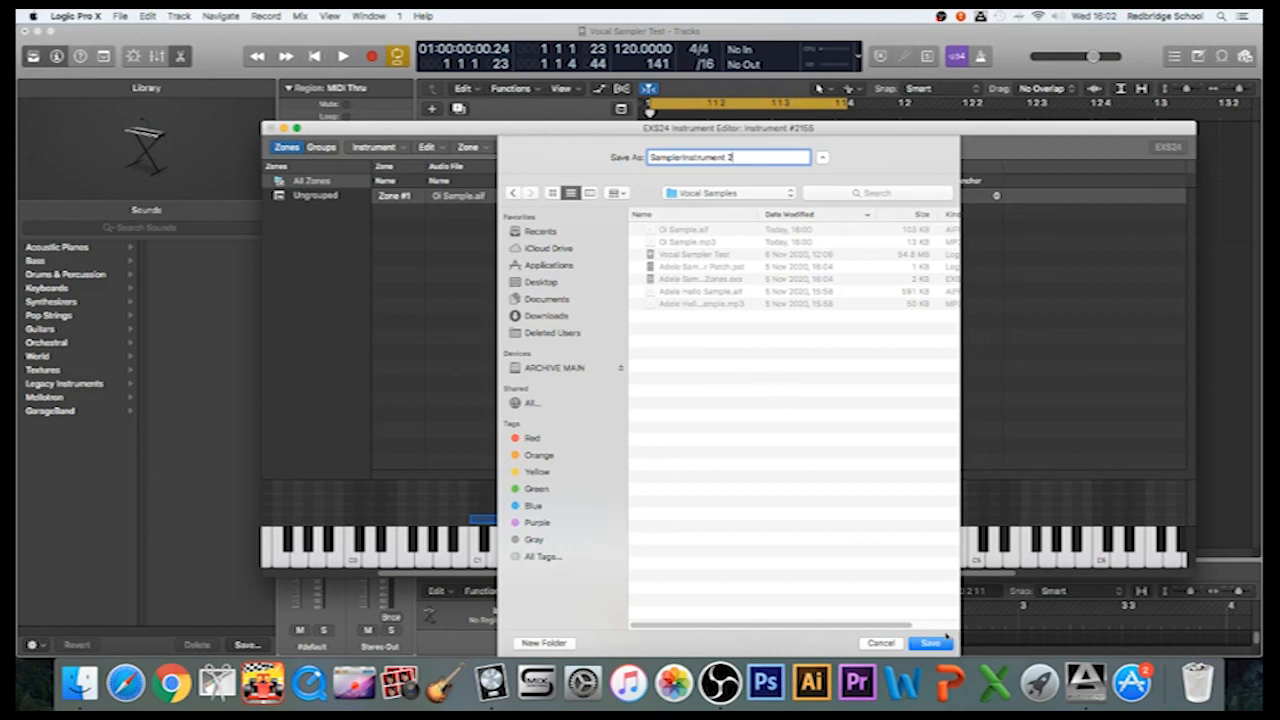
click(929, 642)
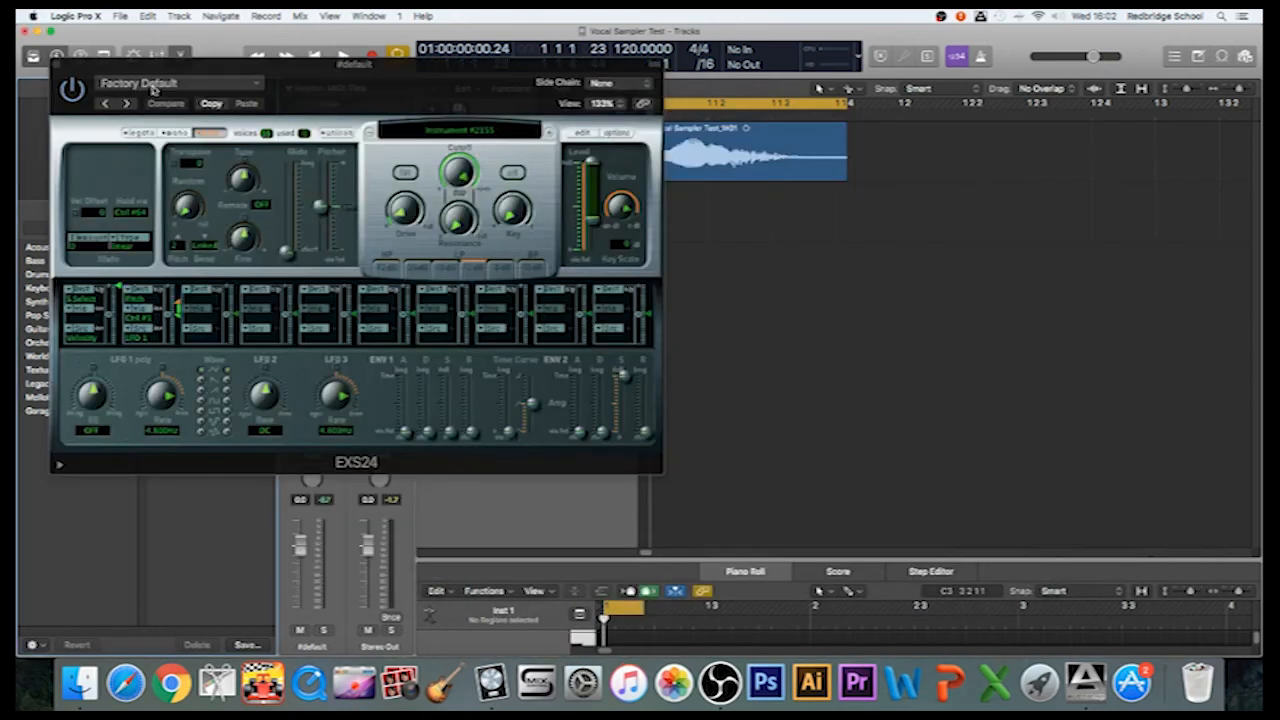
Step: Save the EXS24 settings as patch 'Oi Sampler Patch' in Desktop > Vocal Samples
click(180, 83)
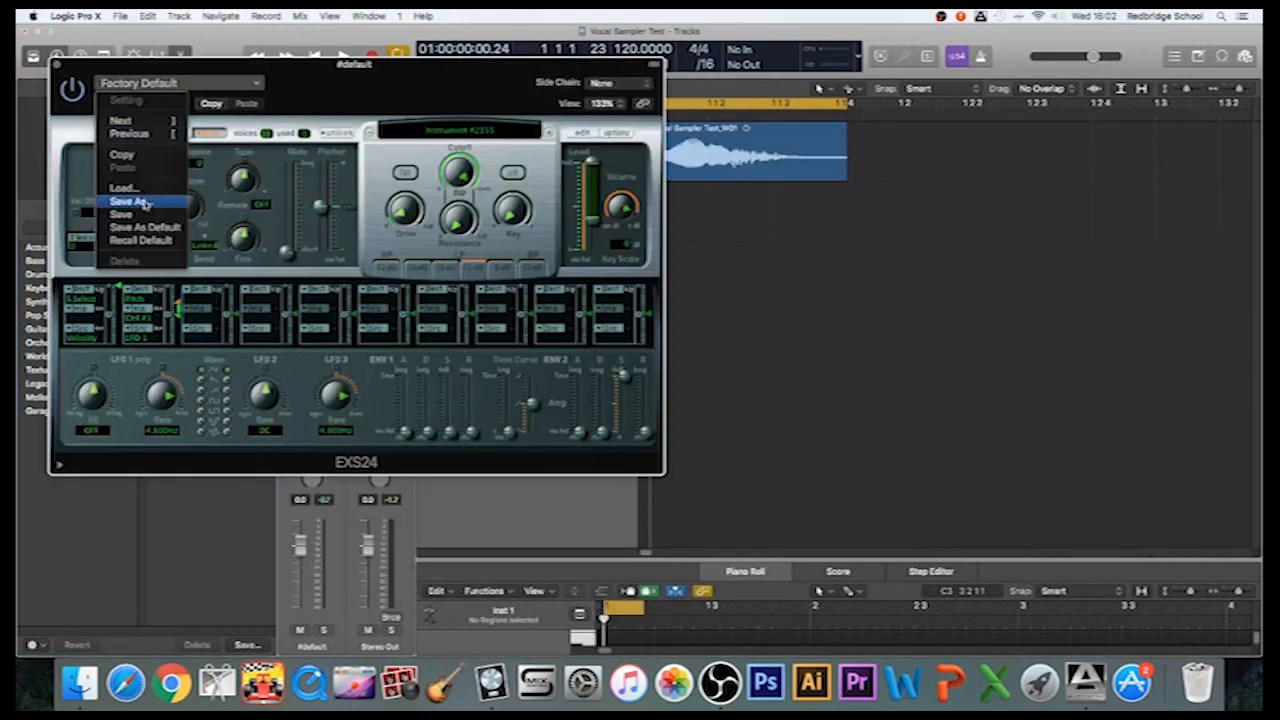
click(128, 201)
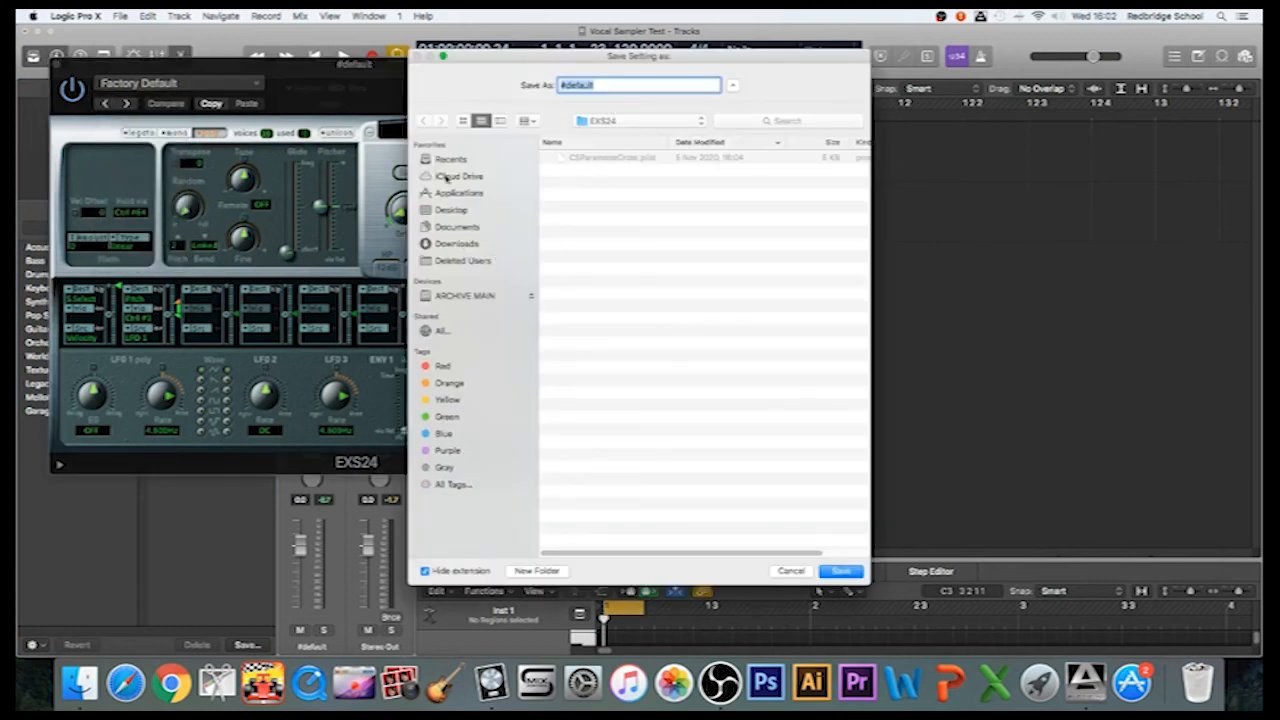
click(451, 209)
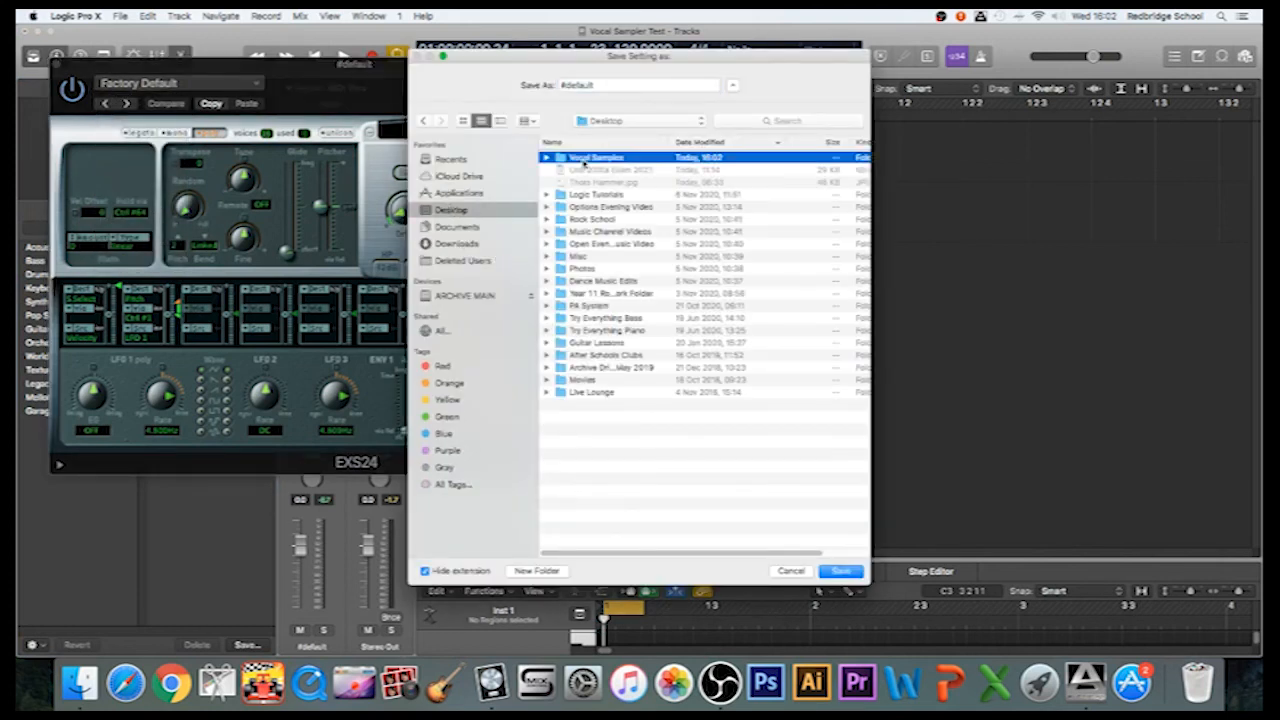
double_click(596, 157)
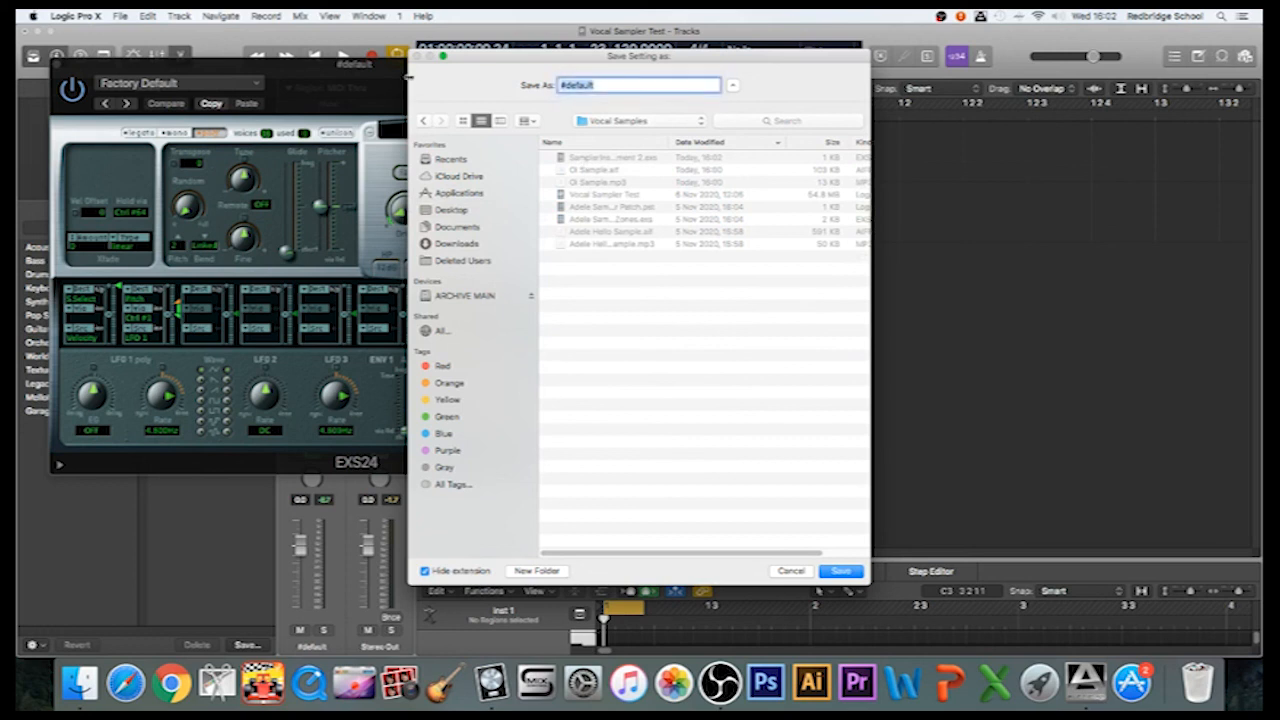
text(Oi Sampler Patch)
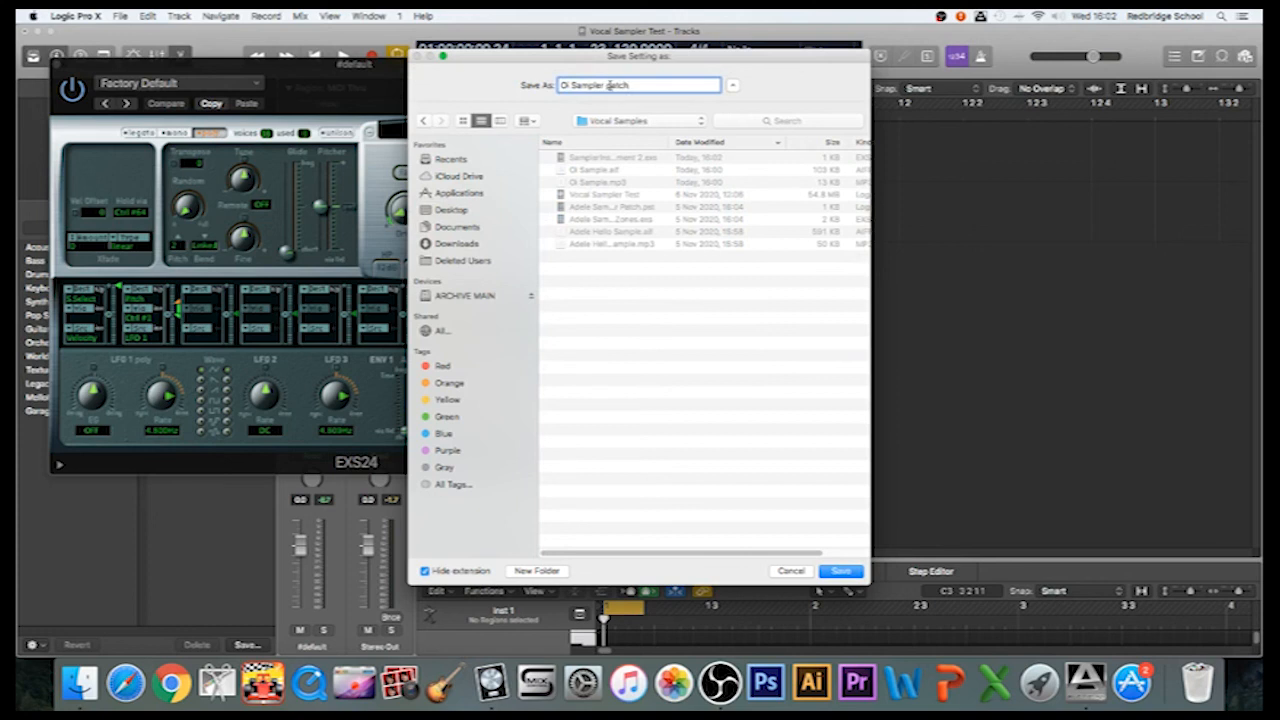
click(840, 570)
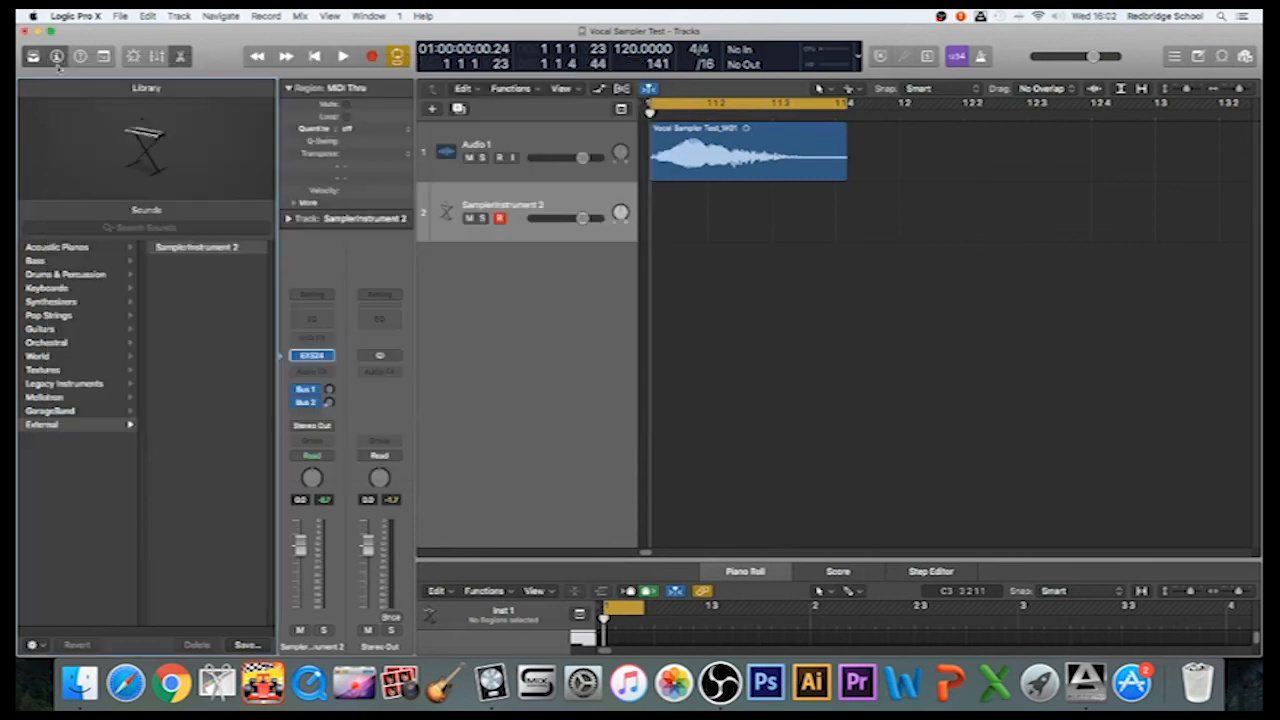
mouse_move(563, 138)
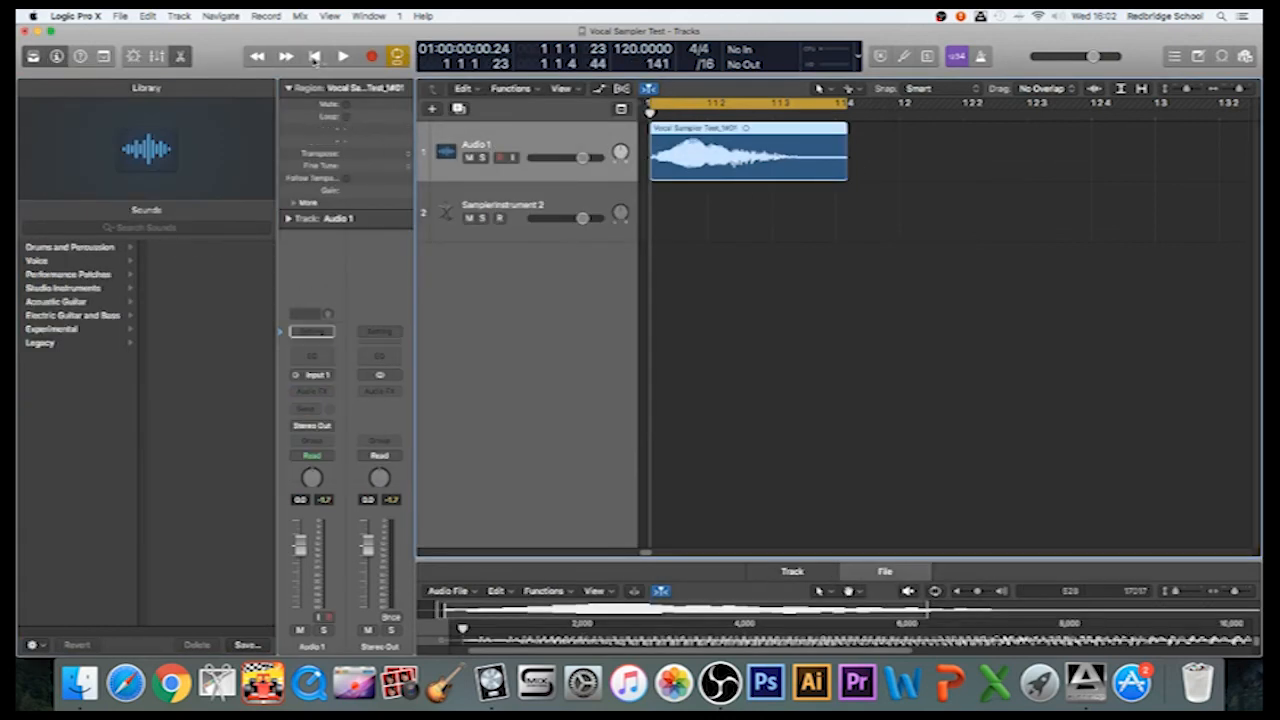
mouse_move(315, 56)
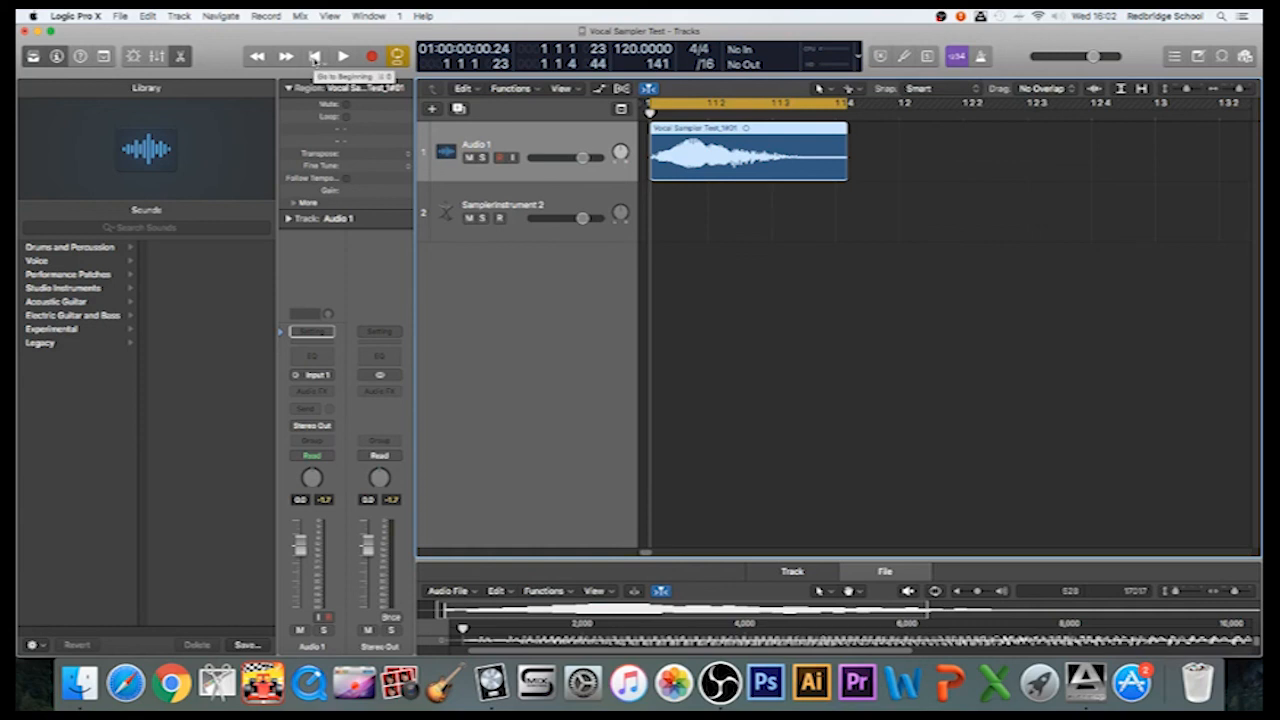